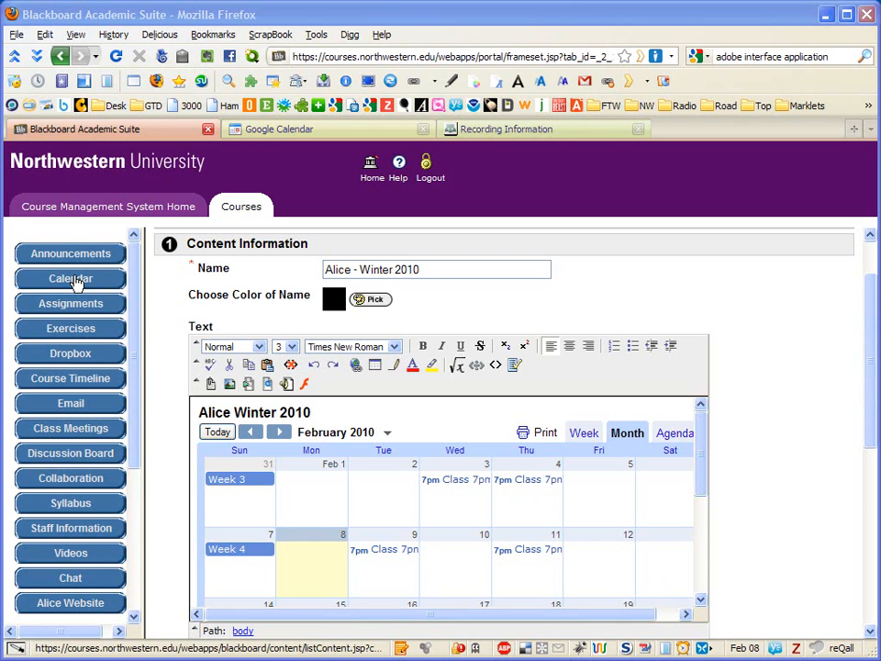
mouse_move(71, 280)
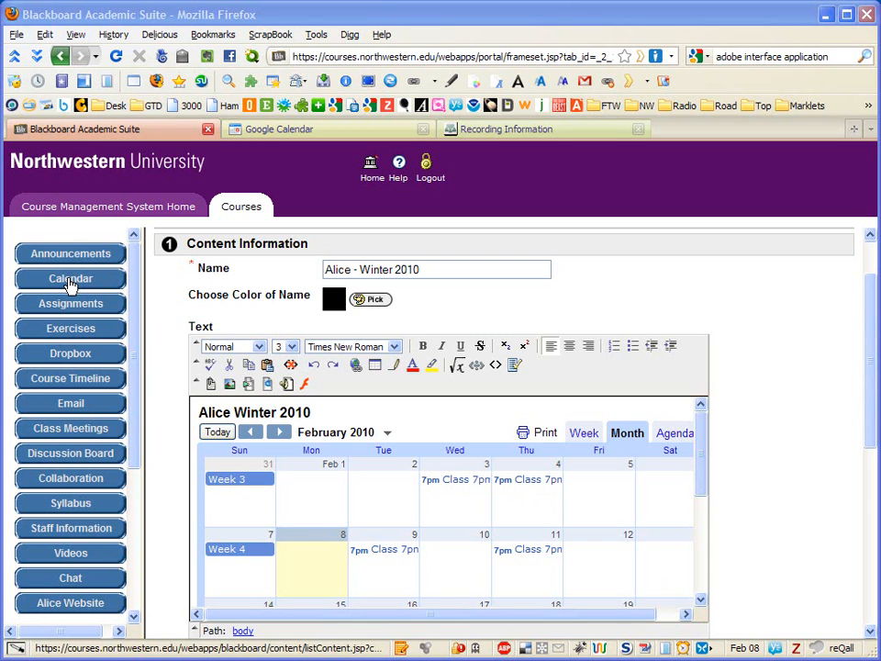
mouse_move(70, 284)
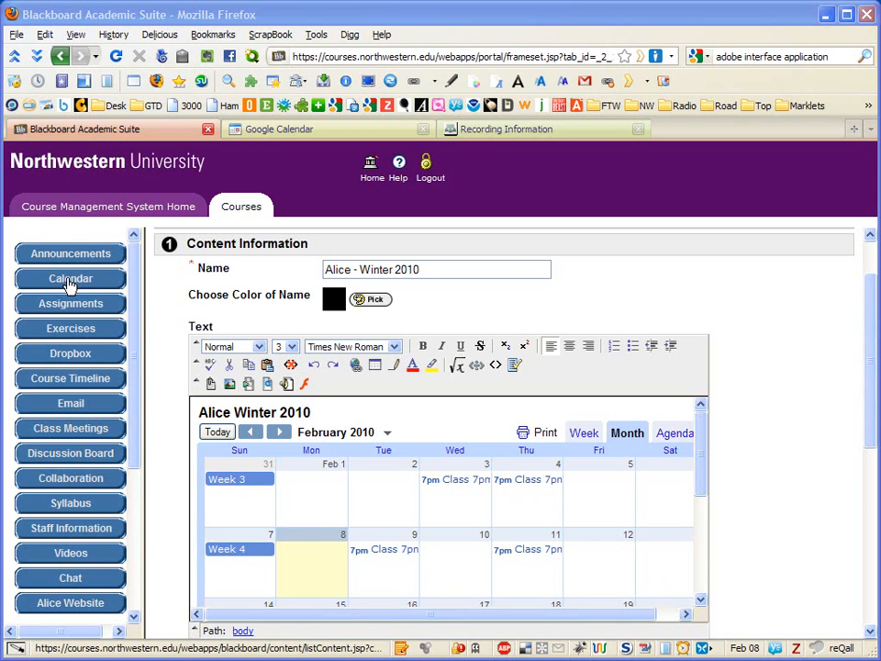
mouse_move(569, 627)
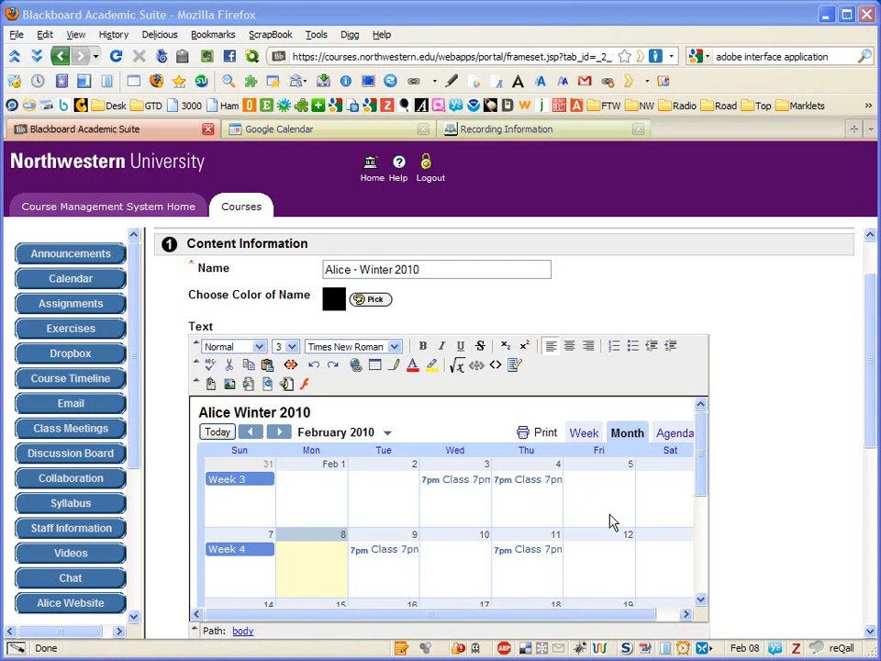
mouse_move(640, 533)
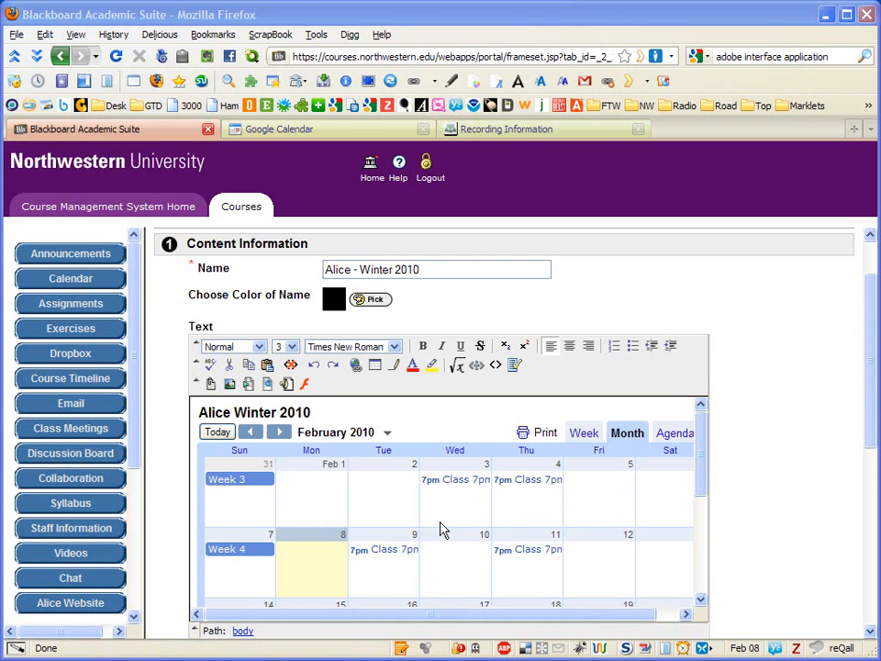
mouse_move(494, 366)
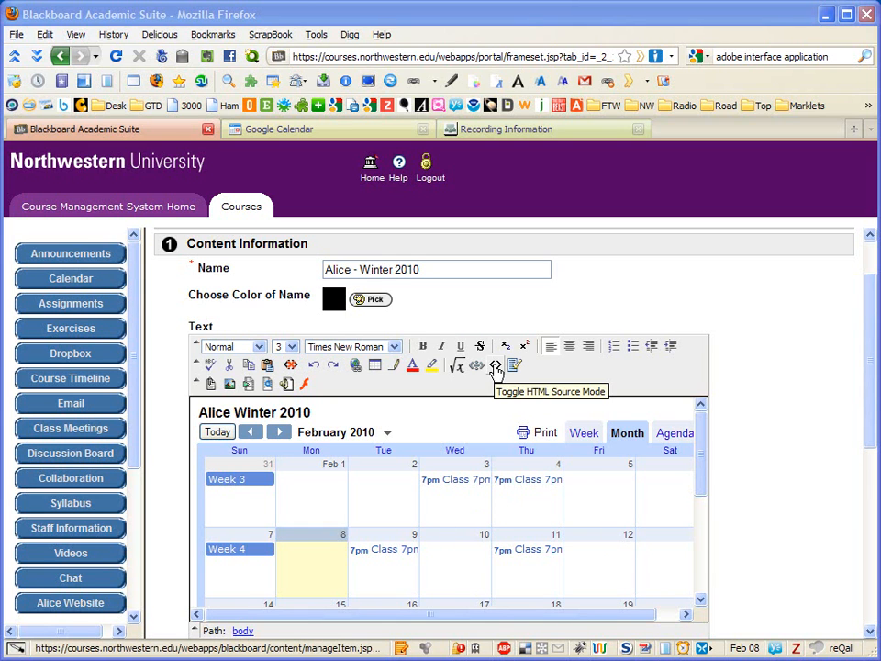
Step: Show the Blackboard calendar item as HTML source and scroll down to its Google Calendar iframe code
left_click(496, 365)
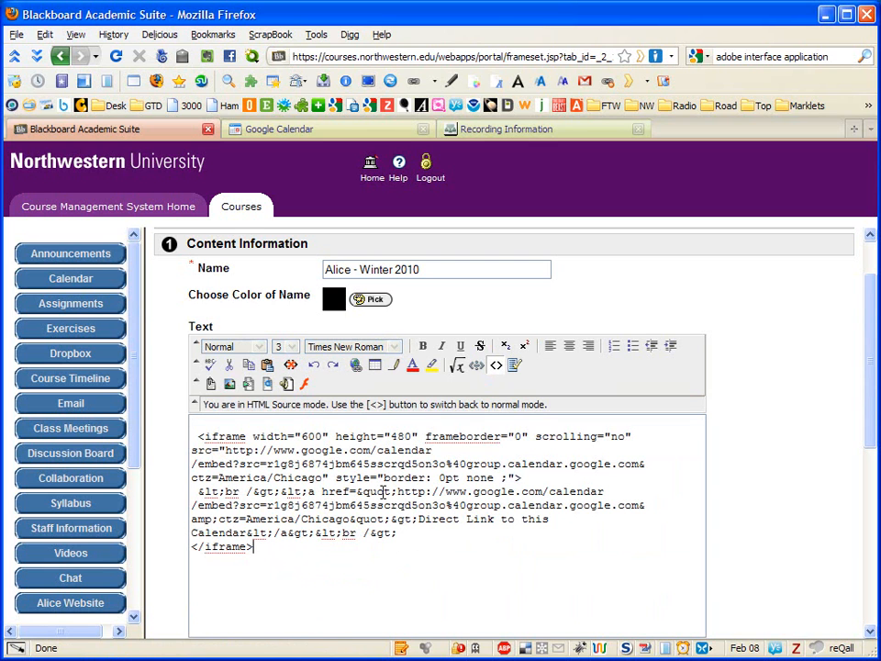
mouse_move(501, 383)
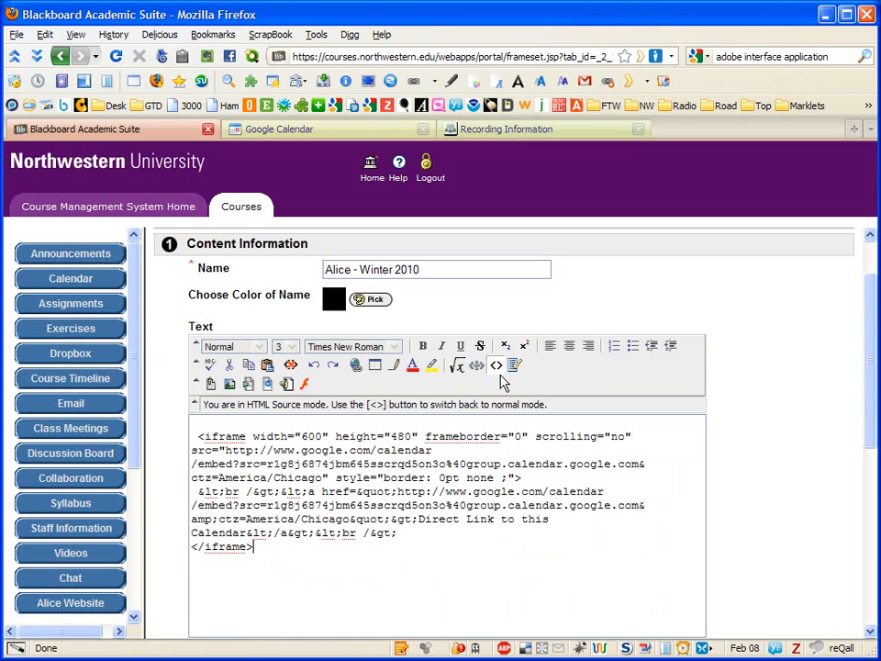
scroll("down", 3)
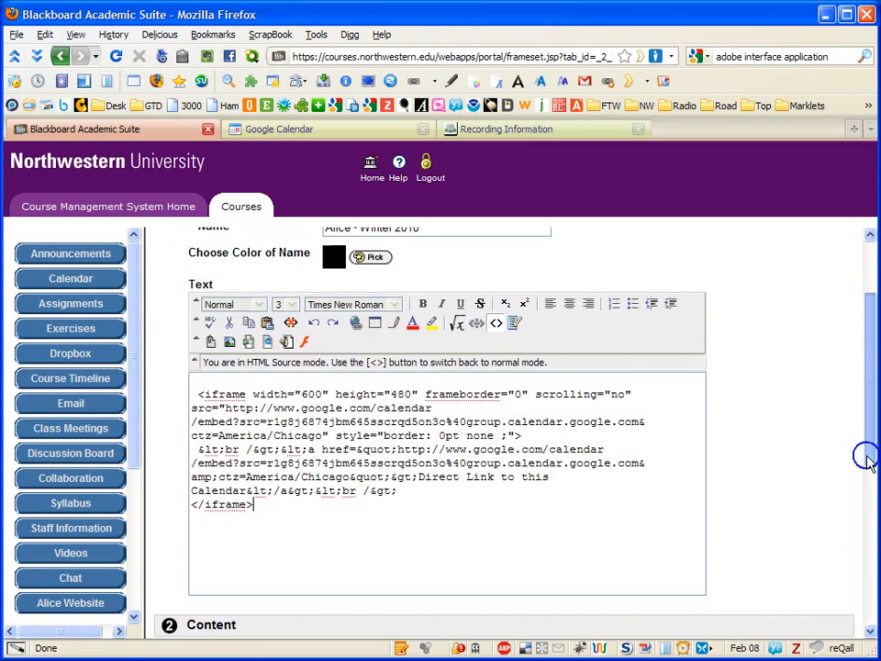
Step: Leave the item unedited and view the February 9 class event in the course calendar
scroll("down", 3)
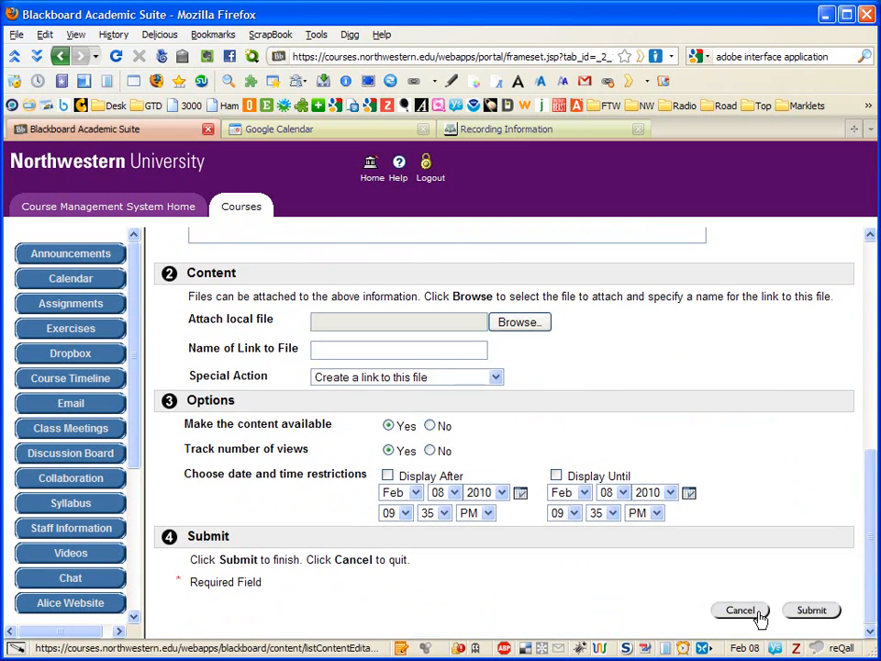
mouse_move(803, 496)
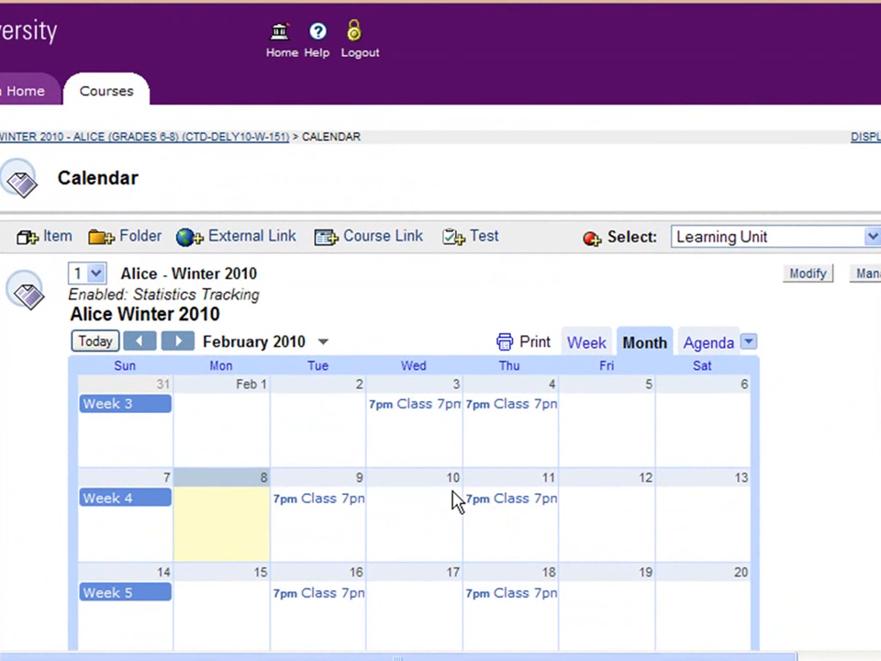
mouse_move(331, 519)
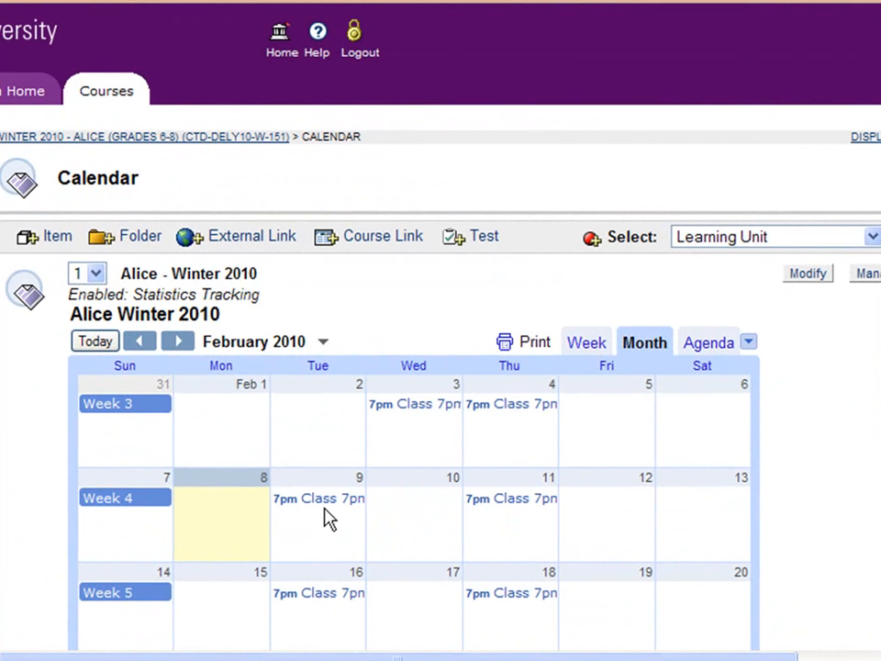
left_click(319, 498)
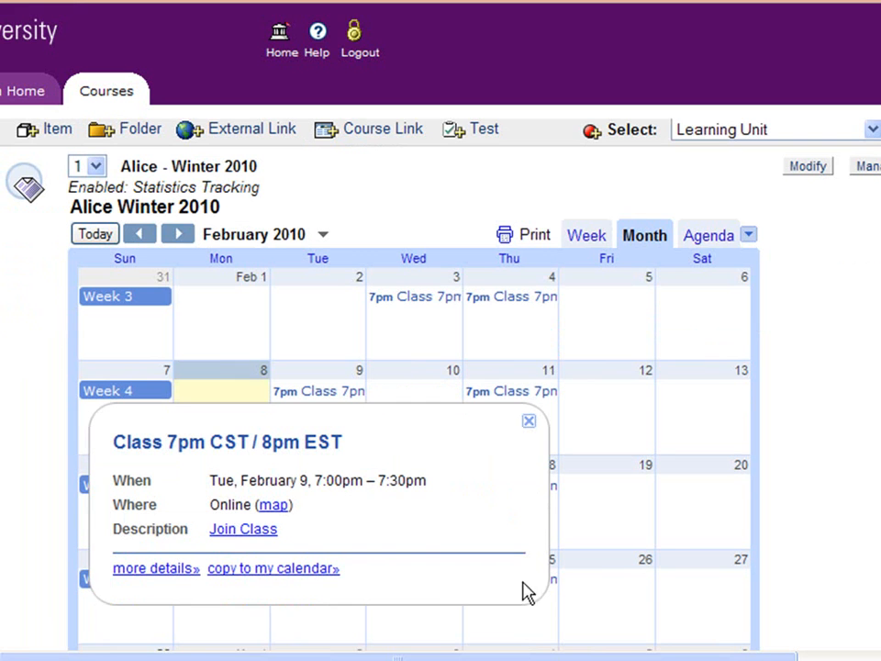
mouse_move(213, 543)
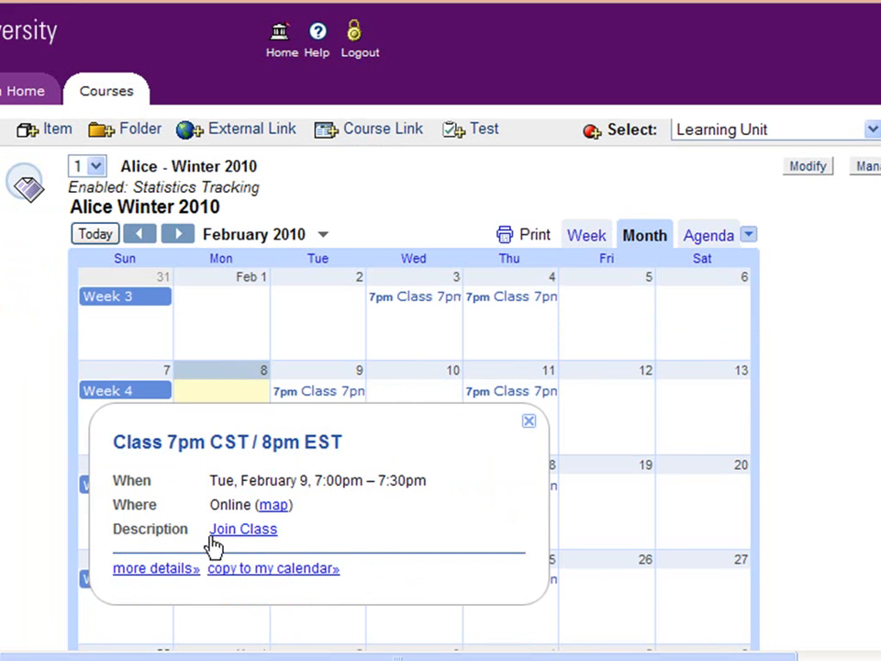
mouse_move(254, 535)
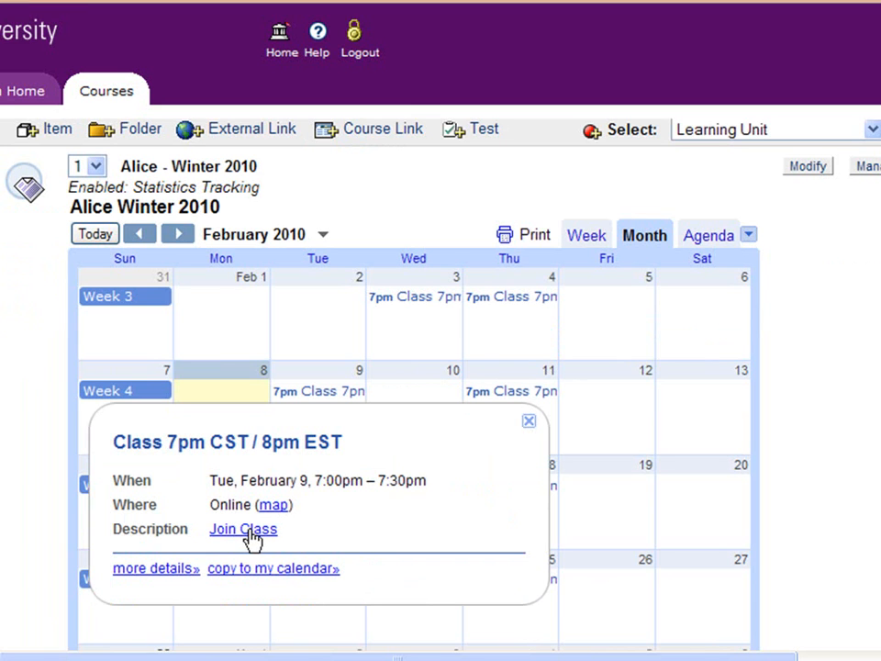
mouse_move(246, 536)
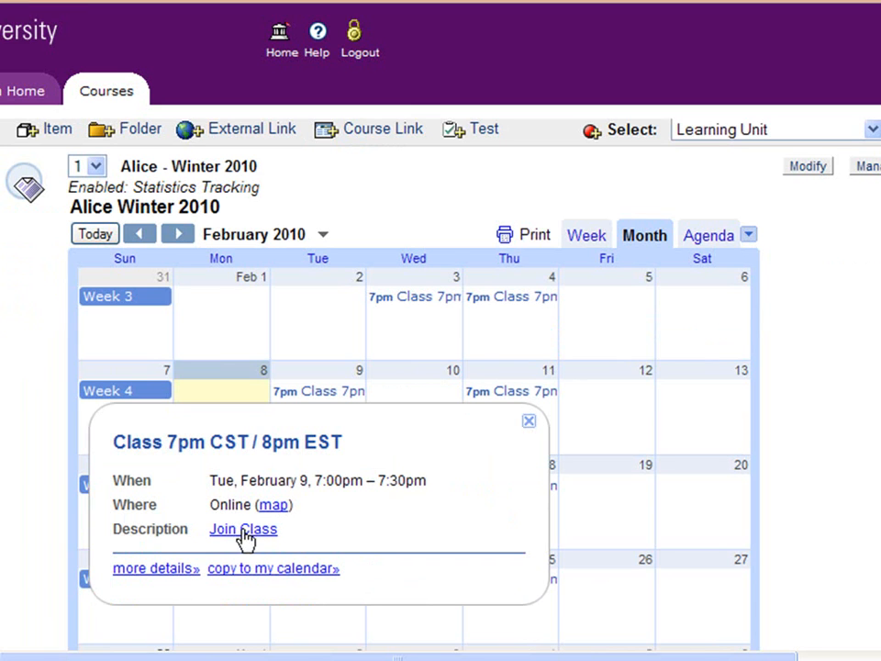
mouse_move(526, 420)
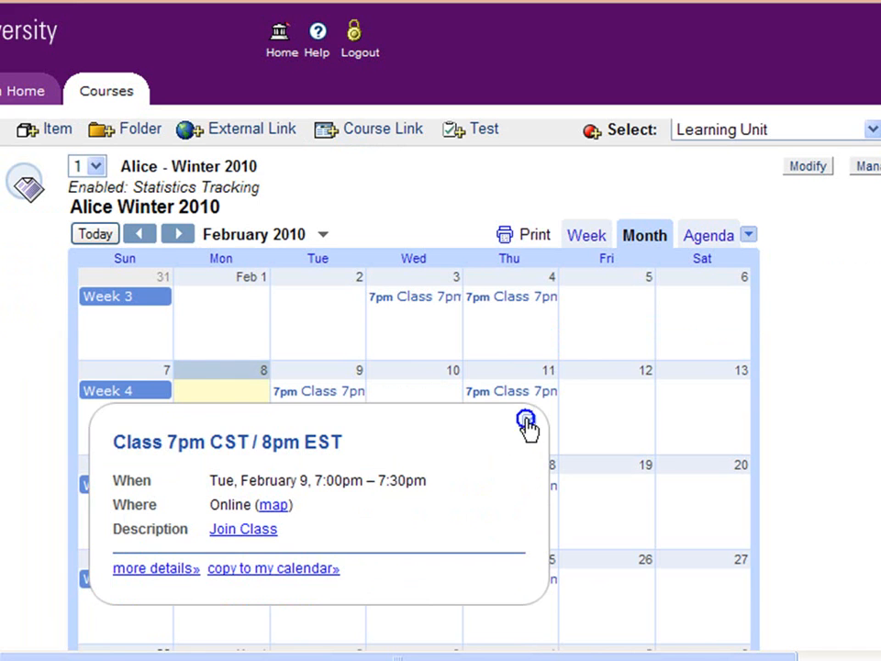
Step: Close the February 9 details, go back to January 2010, and view the January 26 class
left_click(526, 419)
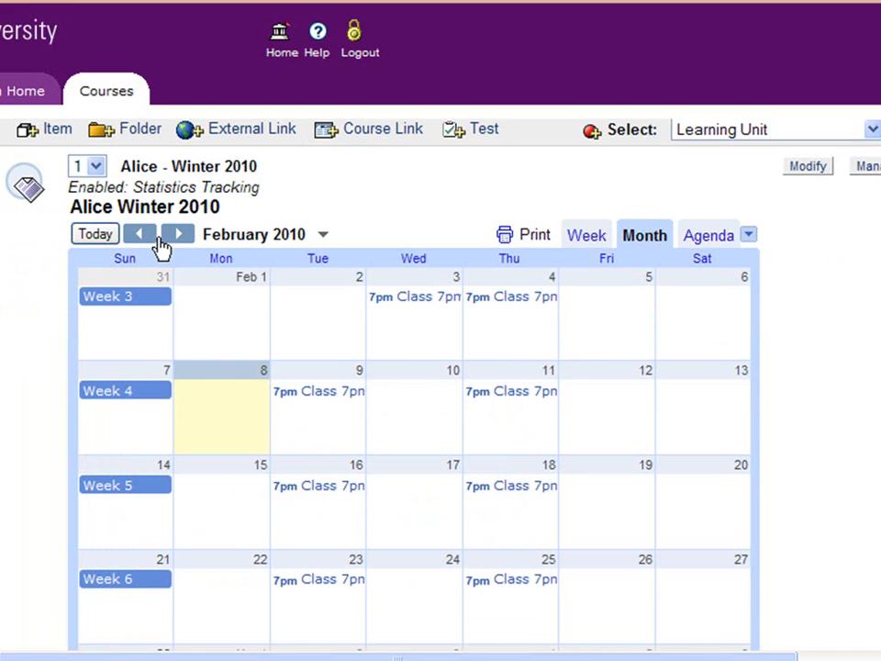
left_click(139, 234)
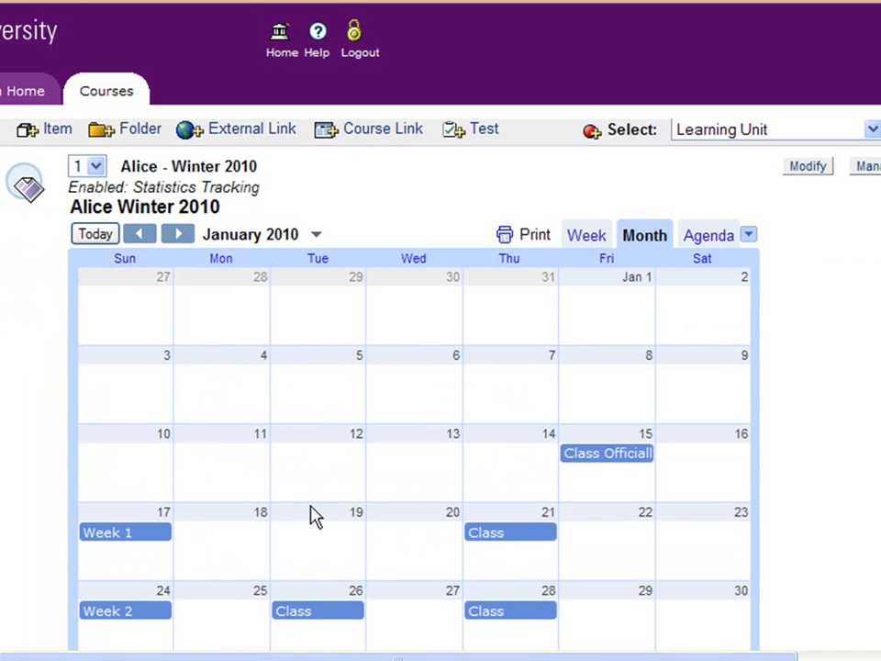
mouse_move(401, 621)
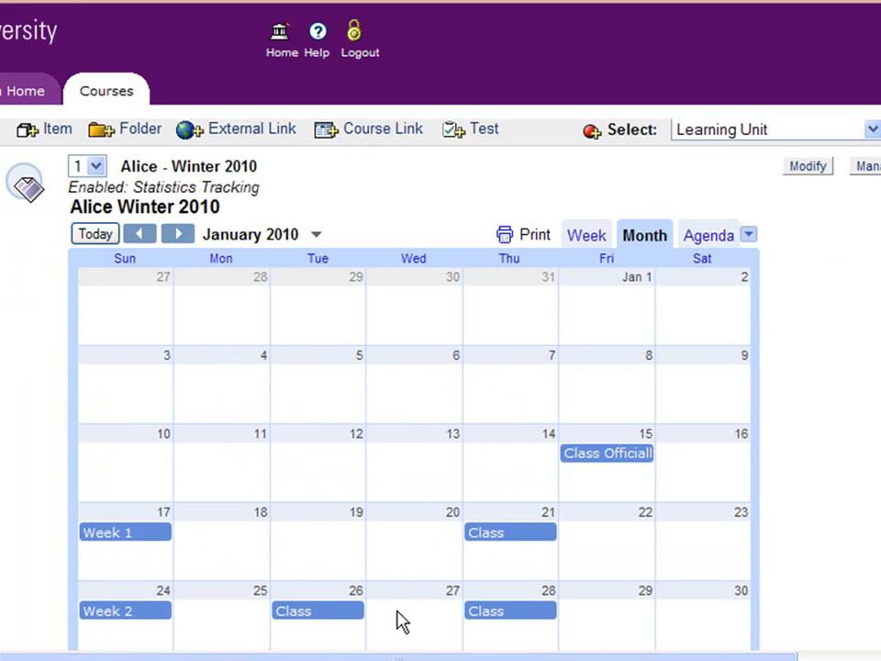
left_click(293, 610)
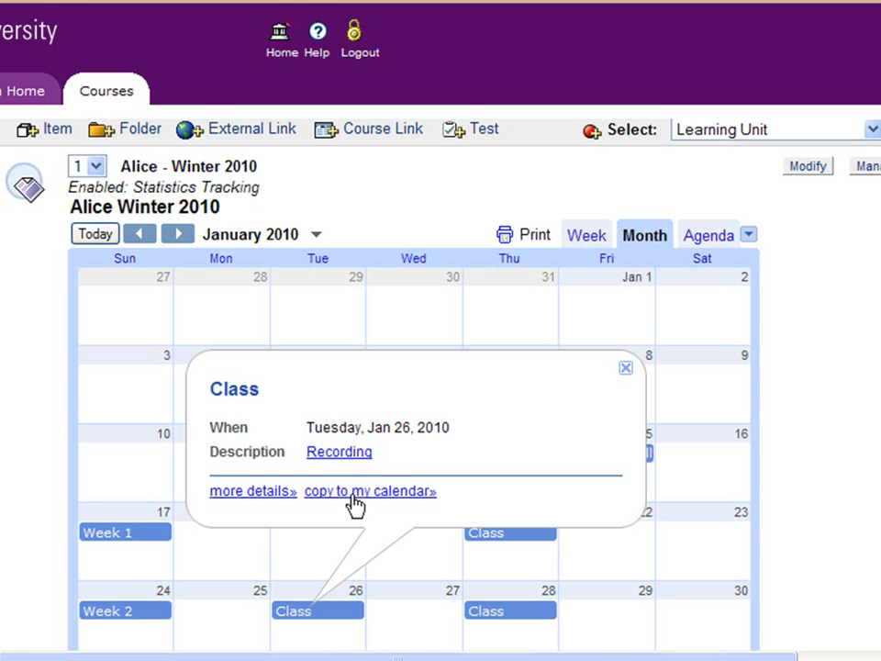
mouse_move(352, 459)
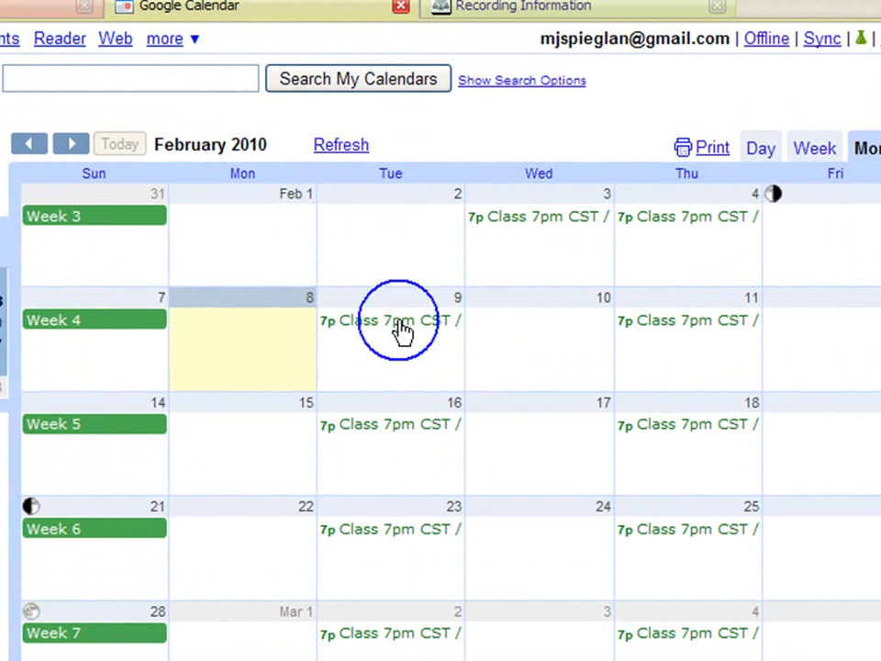
Step: Open the edit page for the weekly Tuesday/Thursday February 9 class event
left_click(394, 320)
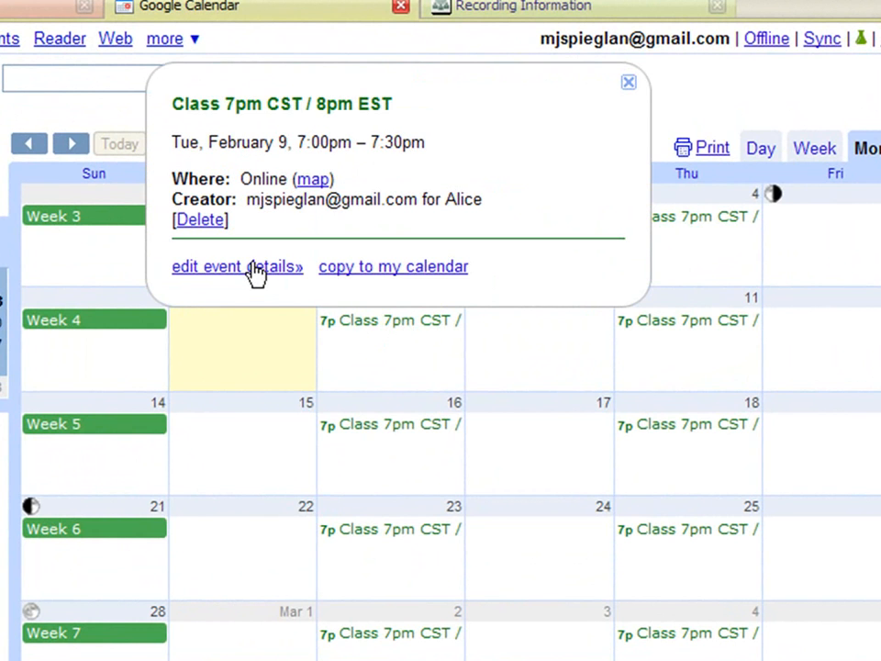
left_click(237, 266)
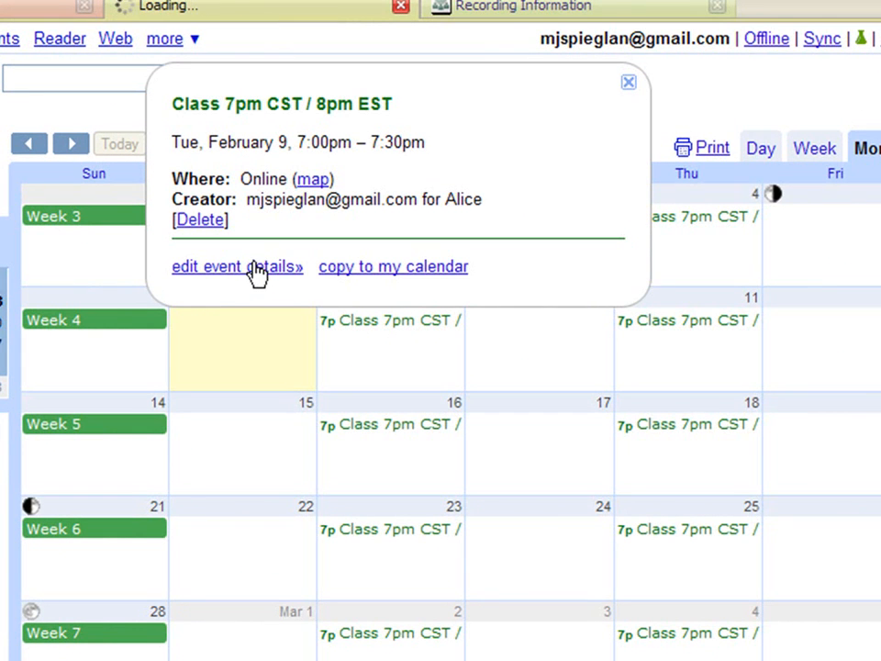
left_click(237, 266)
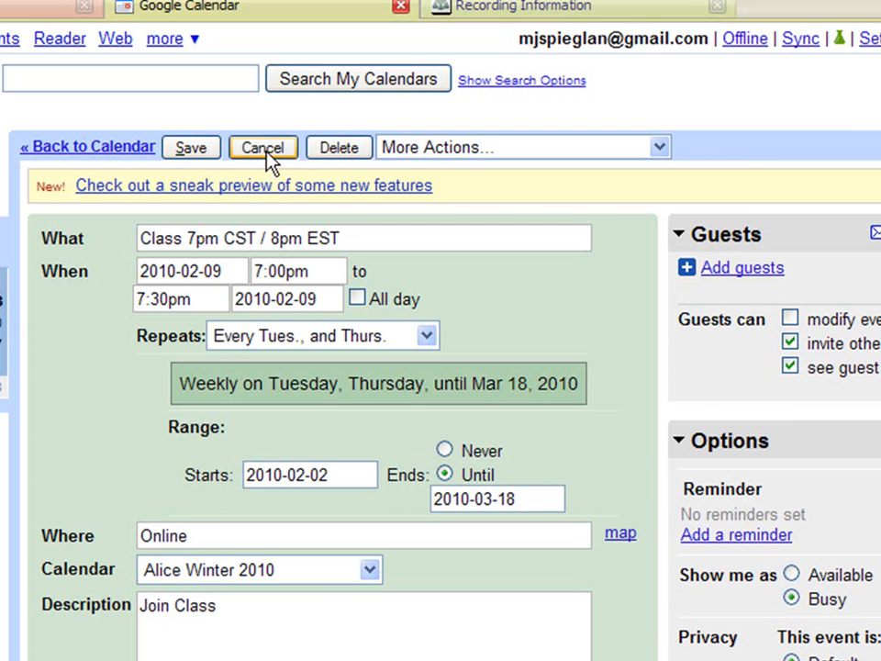
Step: Replace the February 3 class description 'Join Class' with 'Recording'
left_click(262, 147)
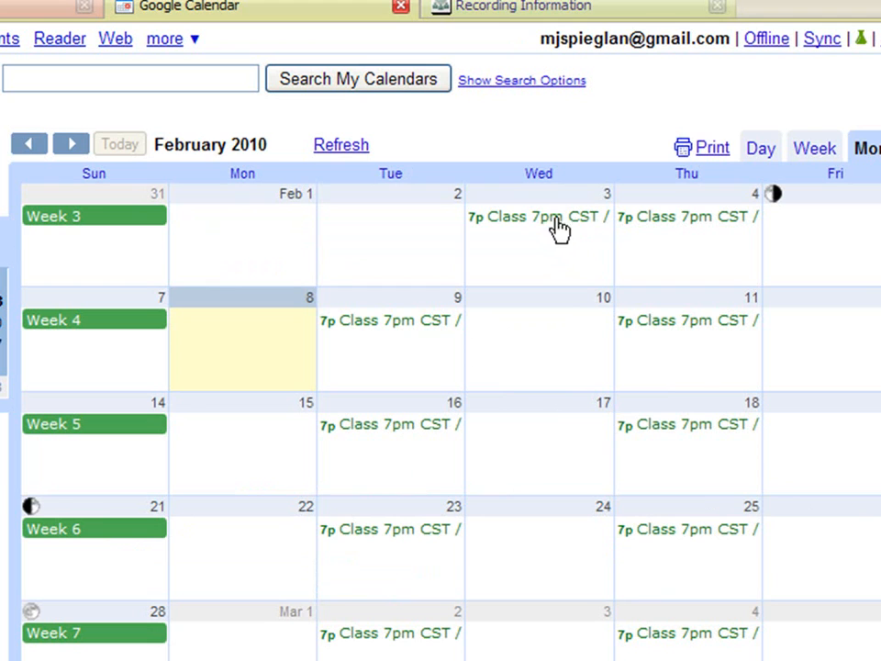
mouse_move(594, 223)
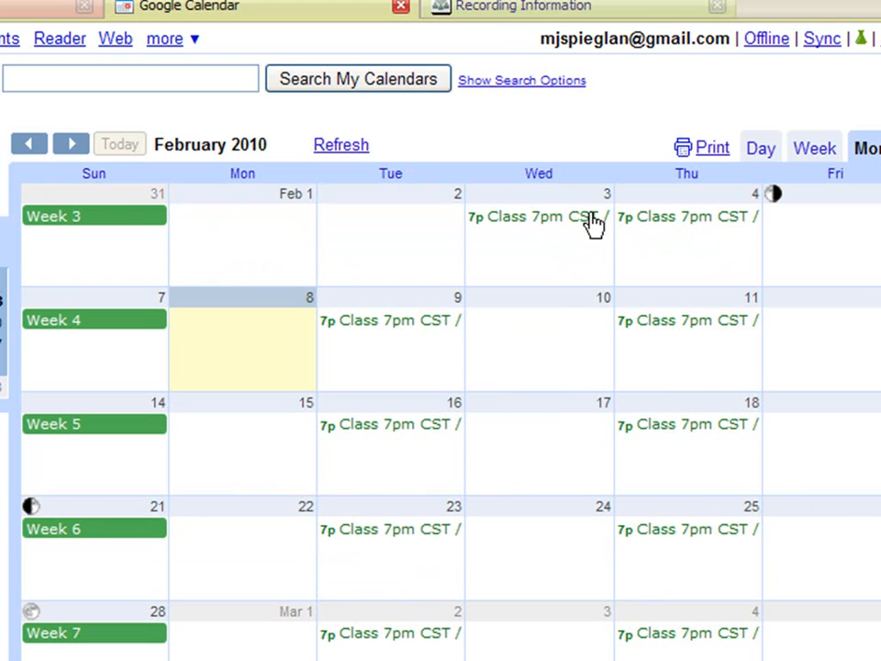
mouse_move(572, 241)
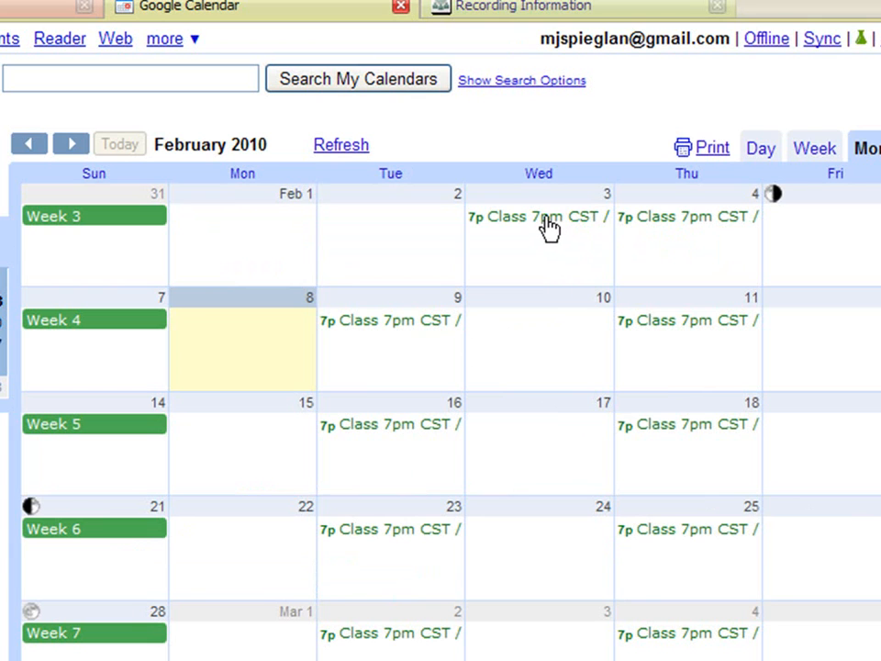
left_click(539, 216)
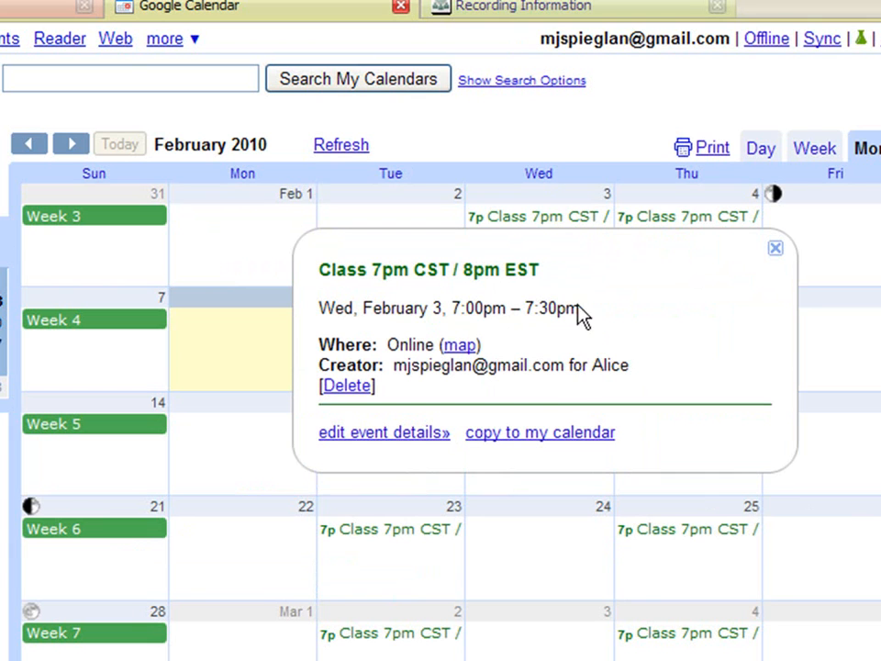
mouse_move(408, 450)
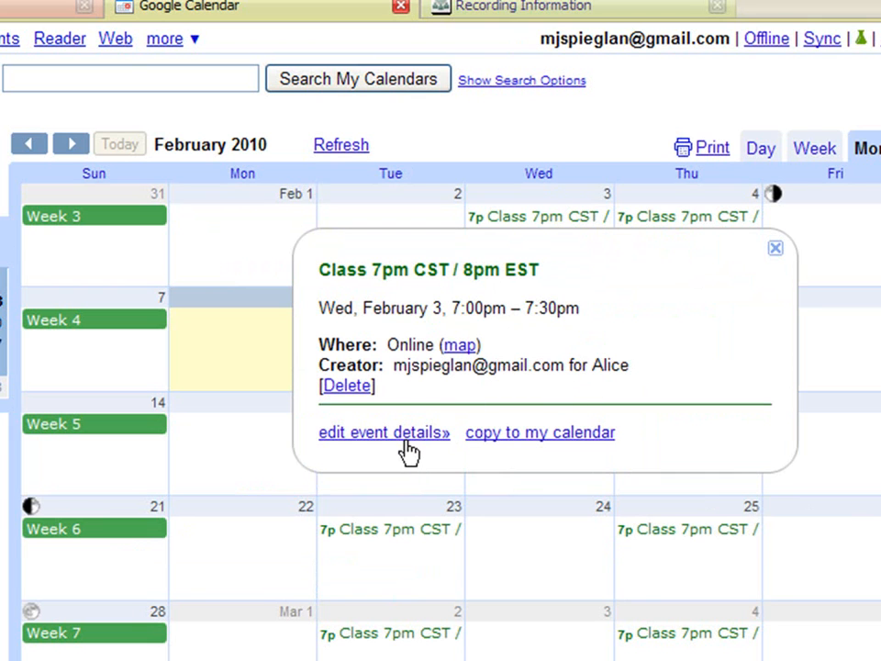
mouse_move(440, 500)
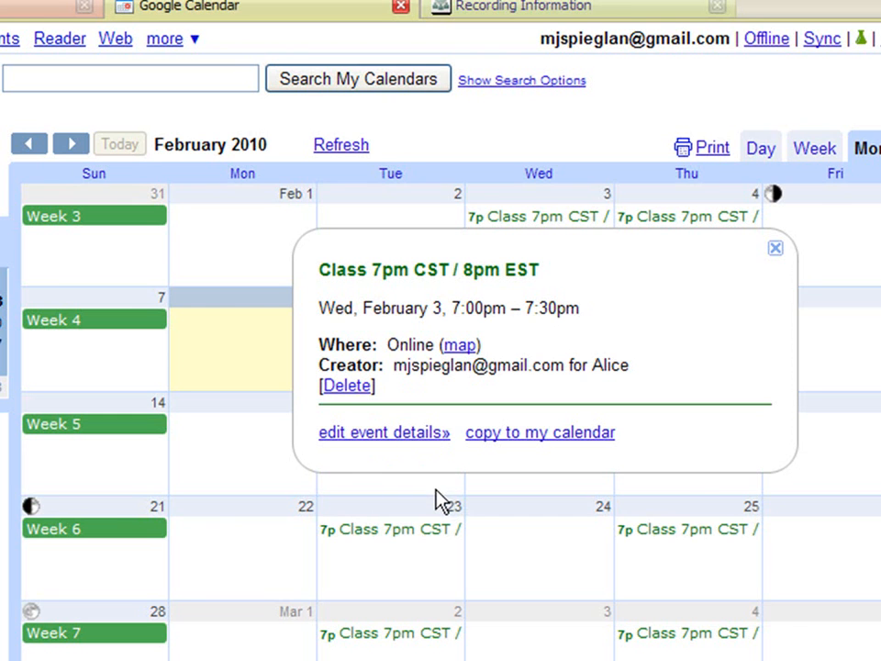
left_click(379, 432)
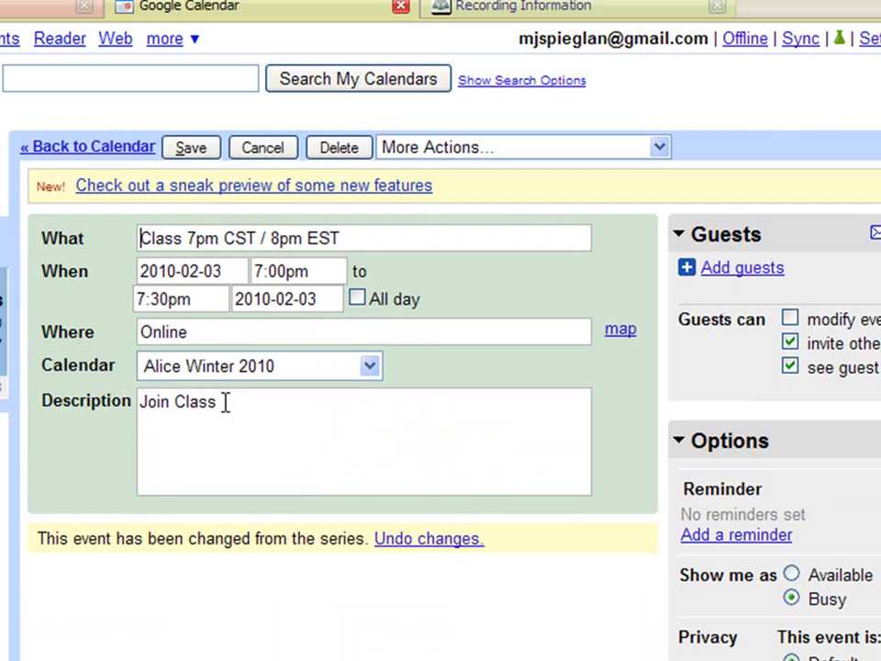
double_click(176, 402)
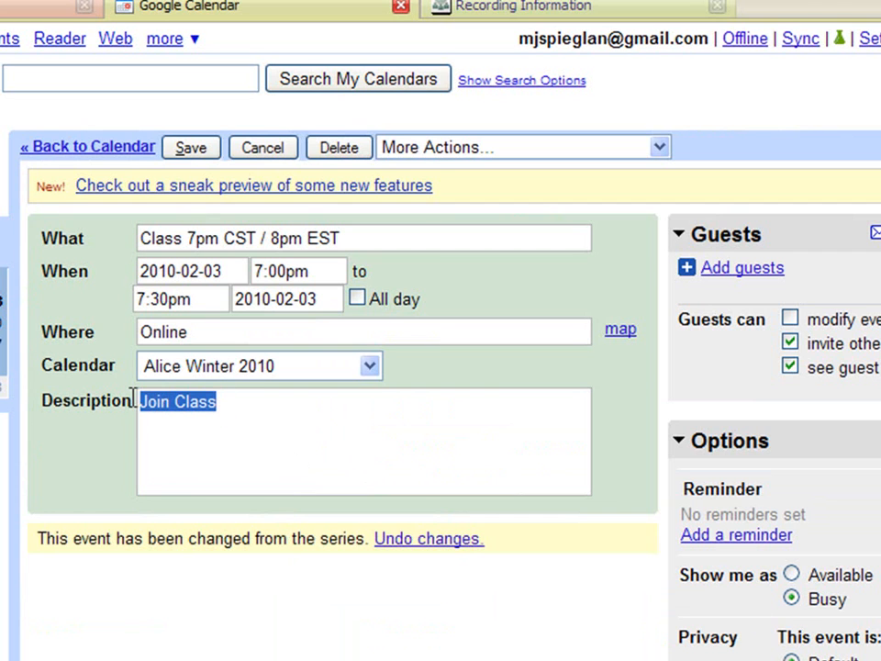
type("Recording")
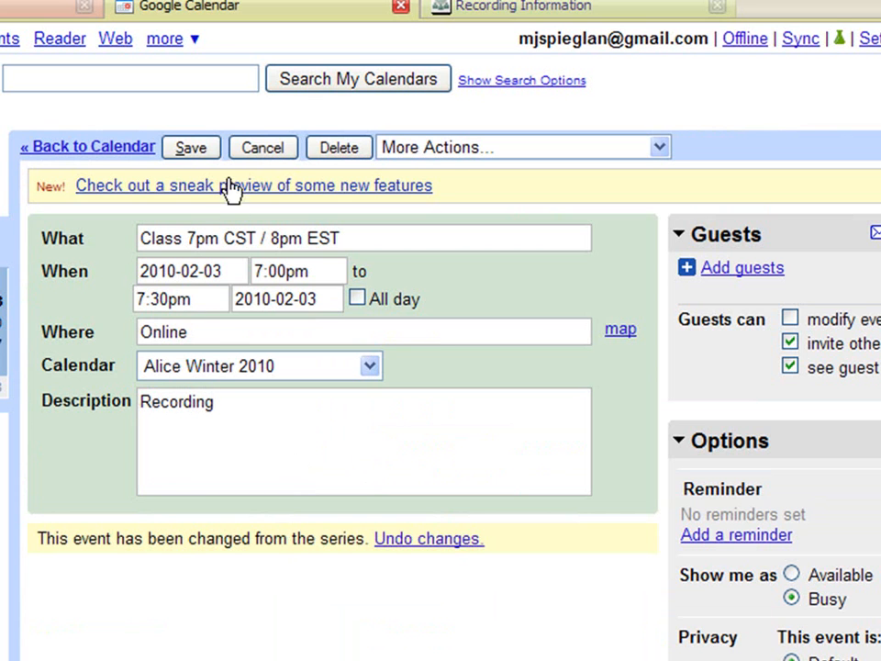
Step: Save the February 3 description, then reopen that event's details to edit its description
left_click(191, 147)
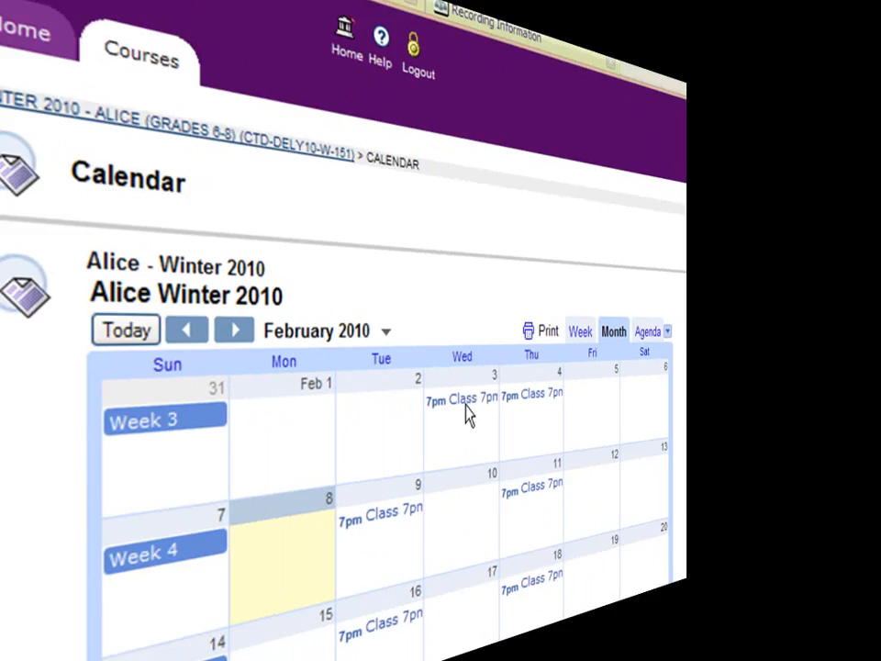
left_click(472, 400)
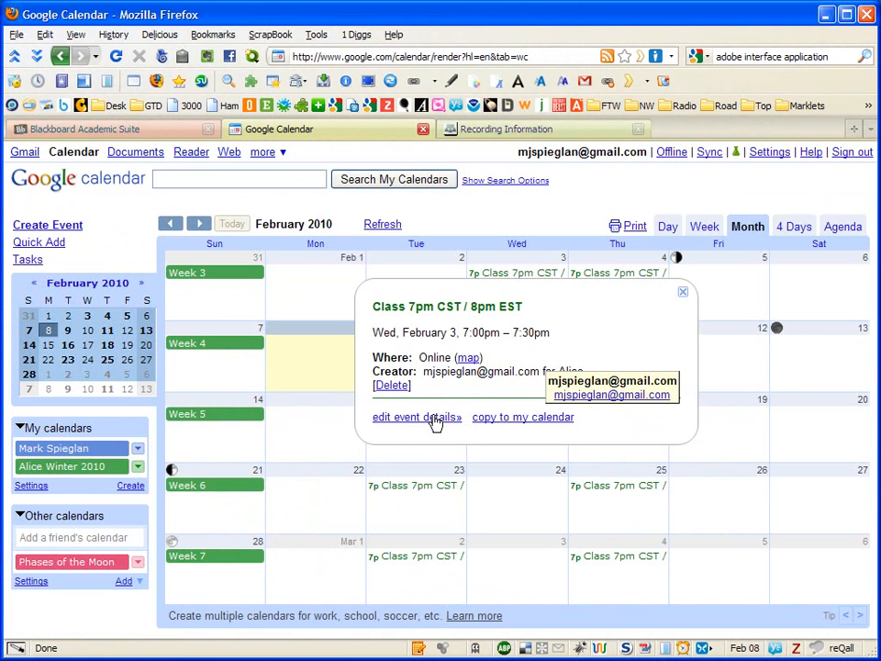
left_click(412, 416)
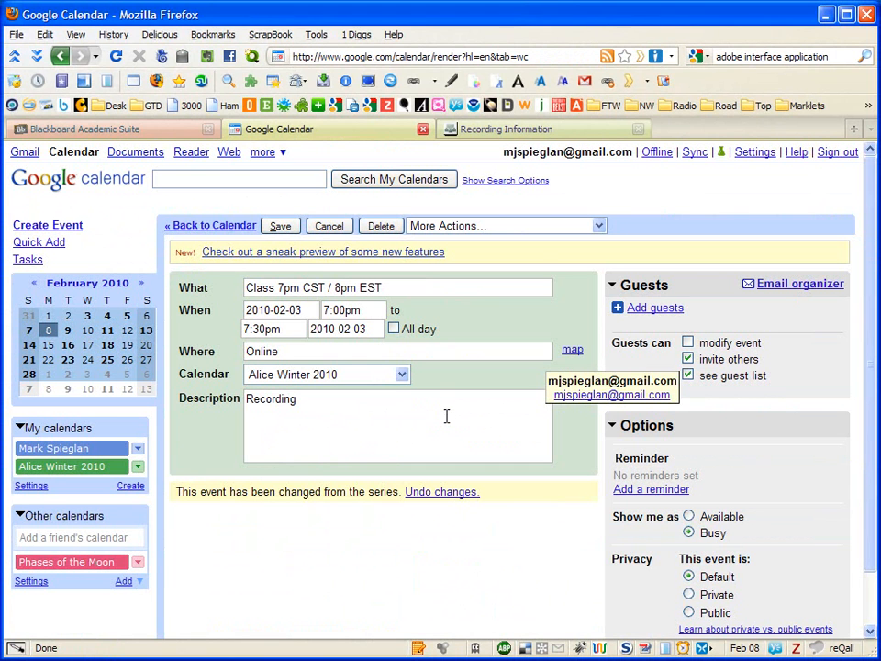
left_click(506, 129)
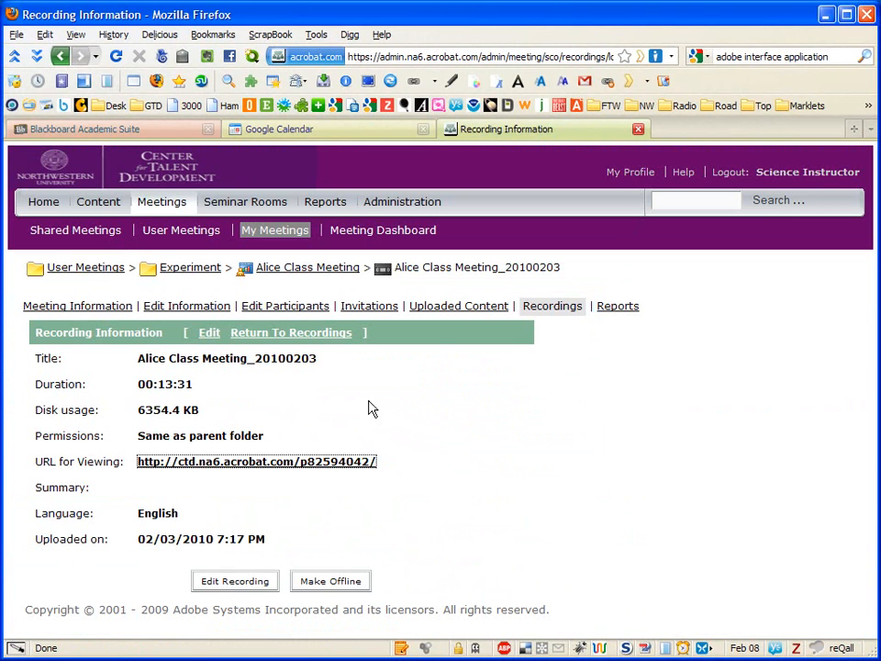
mouse_move(308, 358)
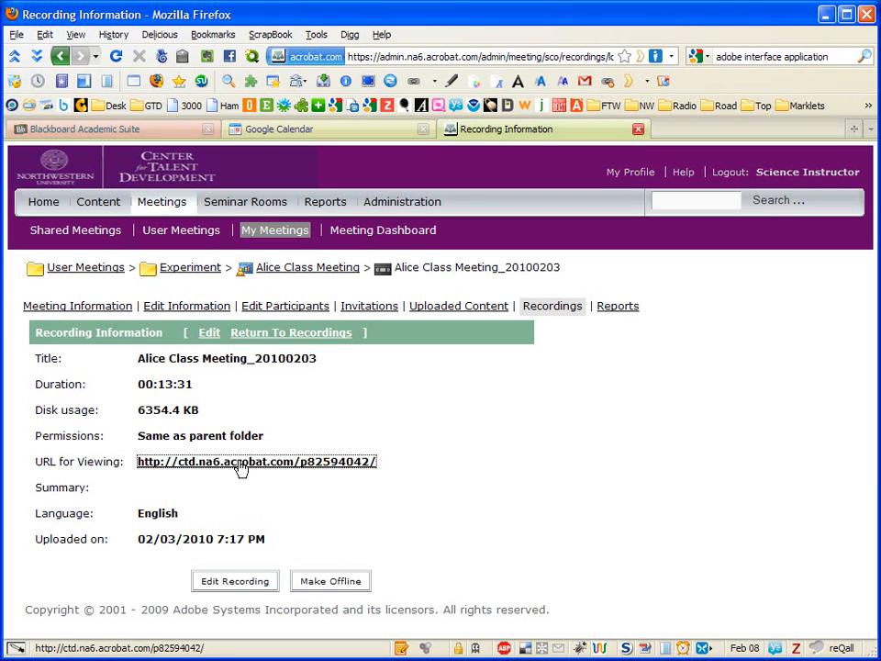
Step: Bring up link options for the Alice Class Meeting_20100203 recording's viewing URL
right_click(255, 461)
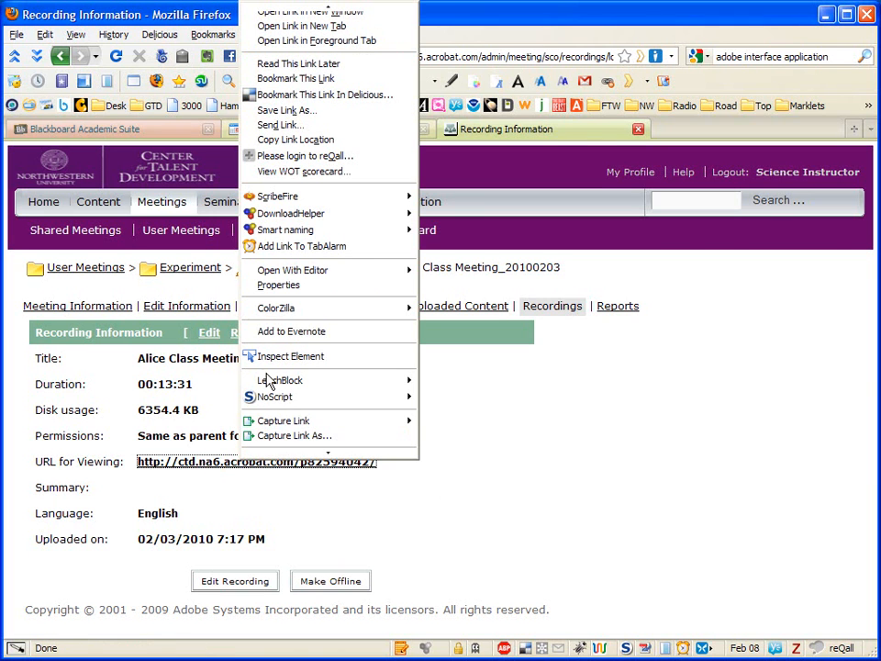
mouse_move(328, 94)
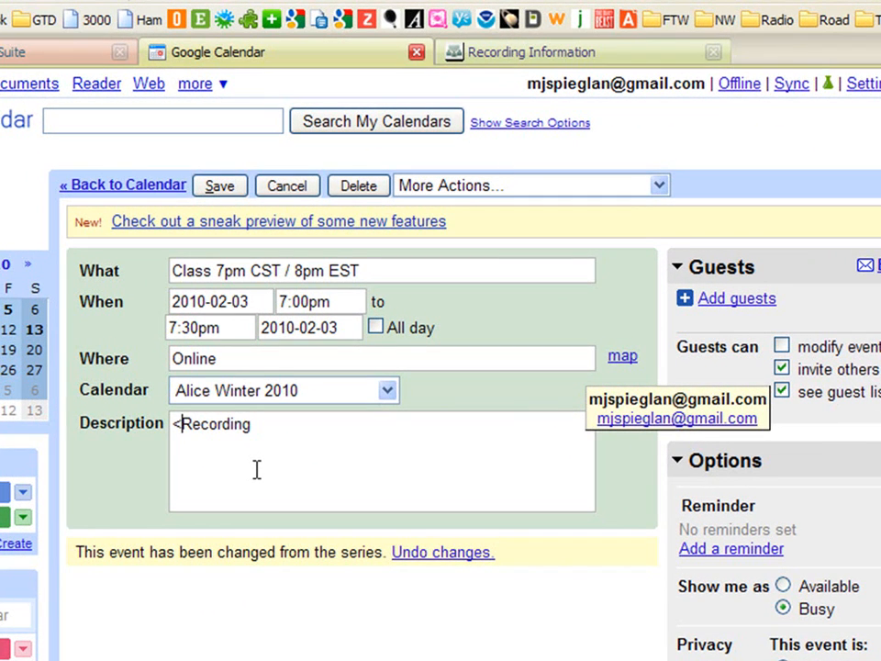
Step: Wrap 'Recording' in an <a href> link to the copied recording URL and save
type("a")
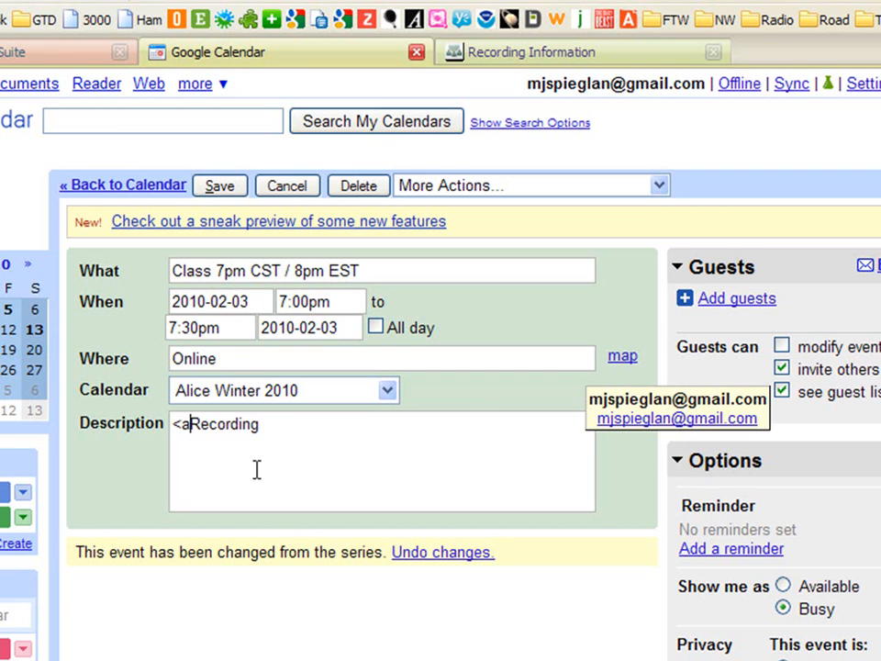
type("href=")
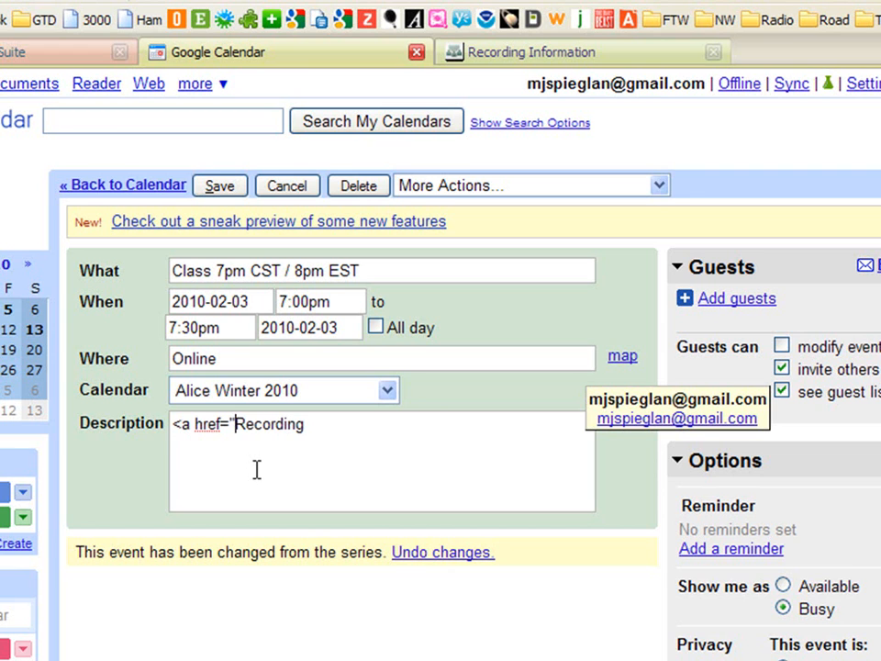
type("\"")
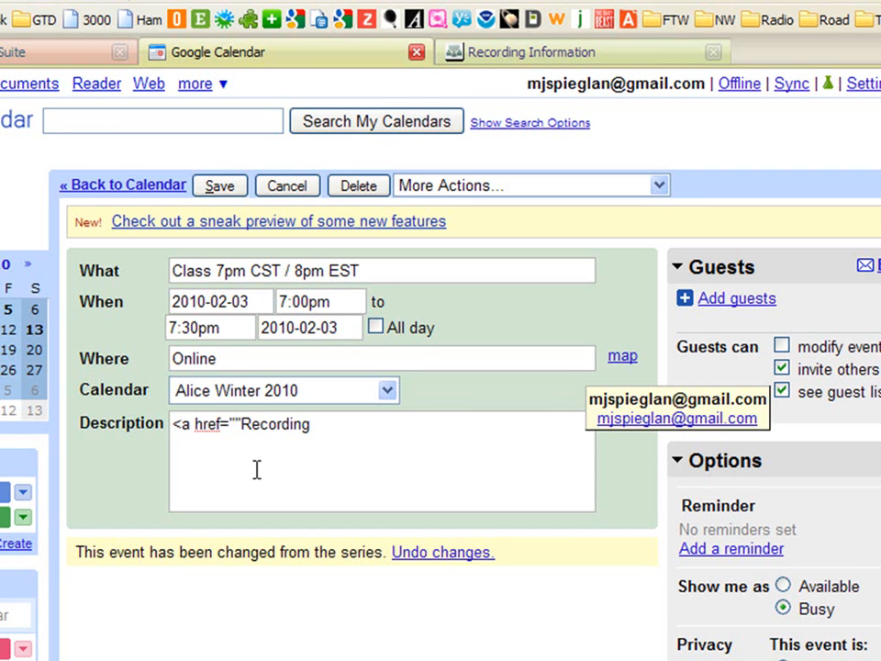
type(">")
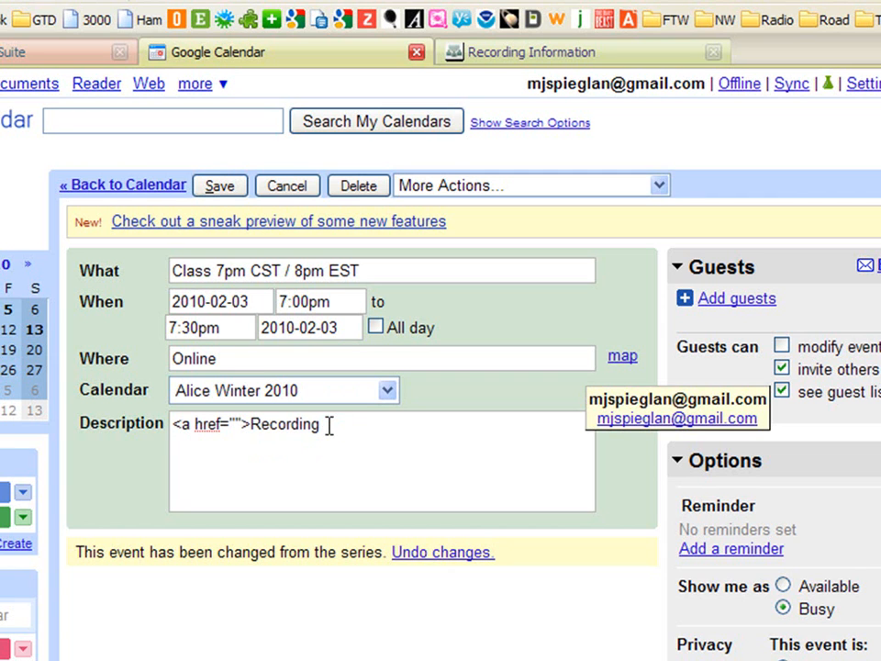
type("</a")
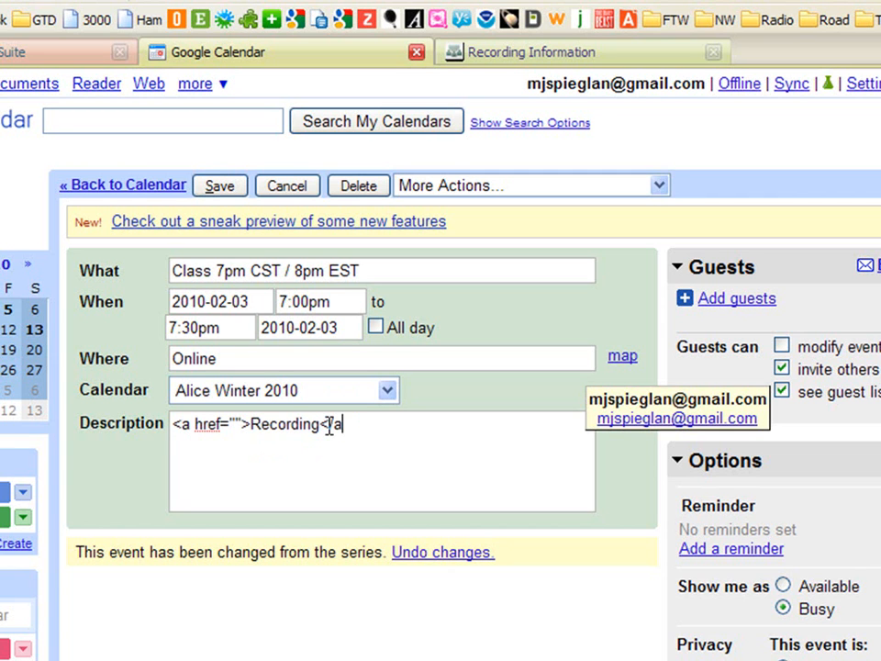
type(">")
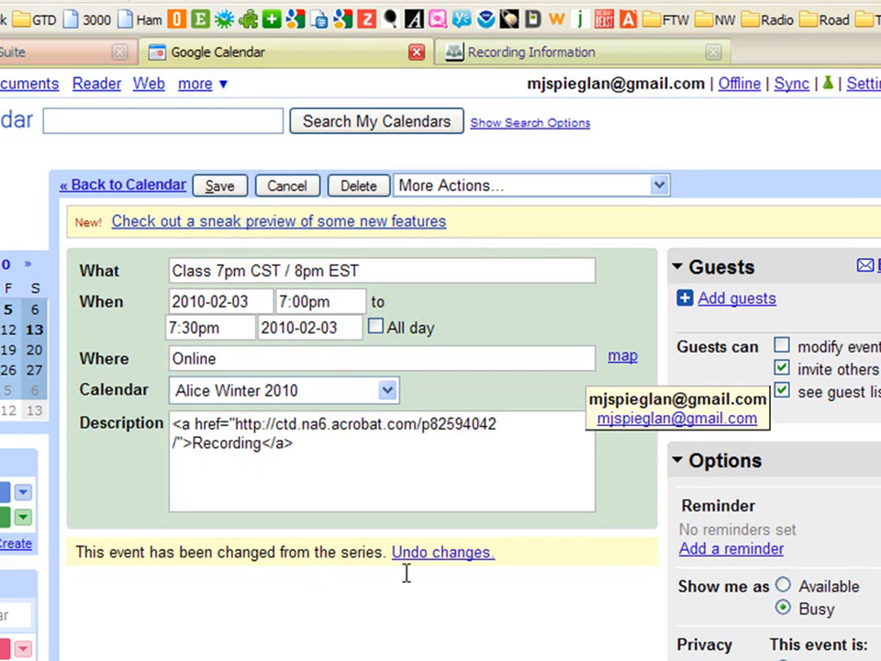
left_click(219, 185)
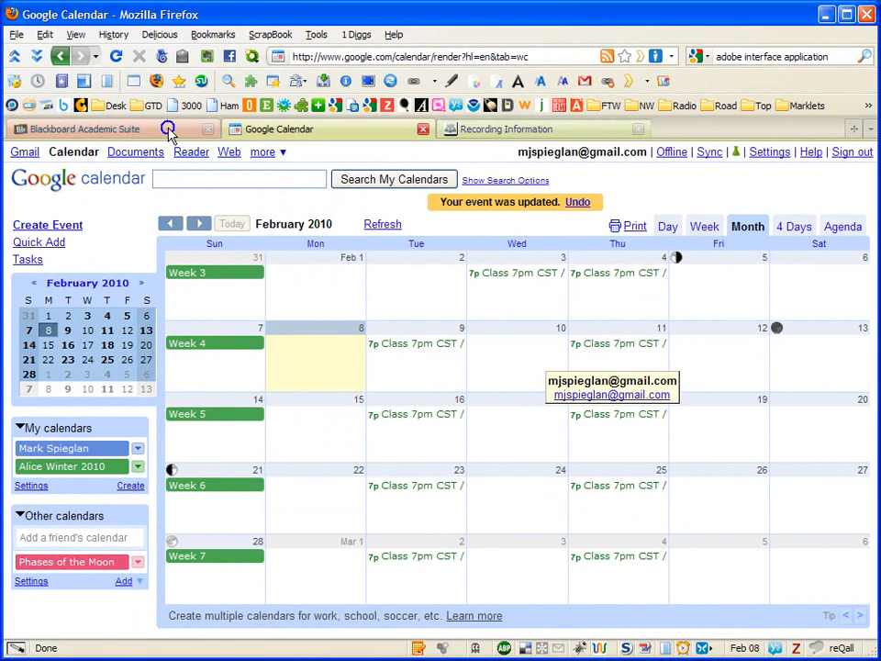
Step: Reload the Blackboard course calendar and confirm the February 3 class shows its Recording link
left_click(83, 129)
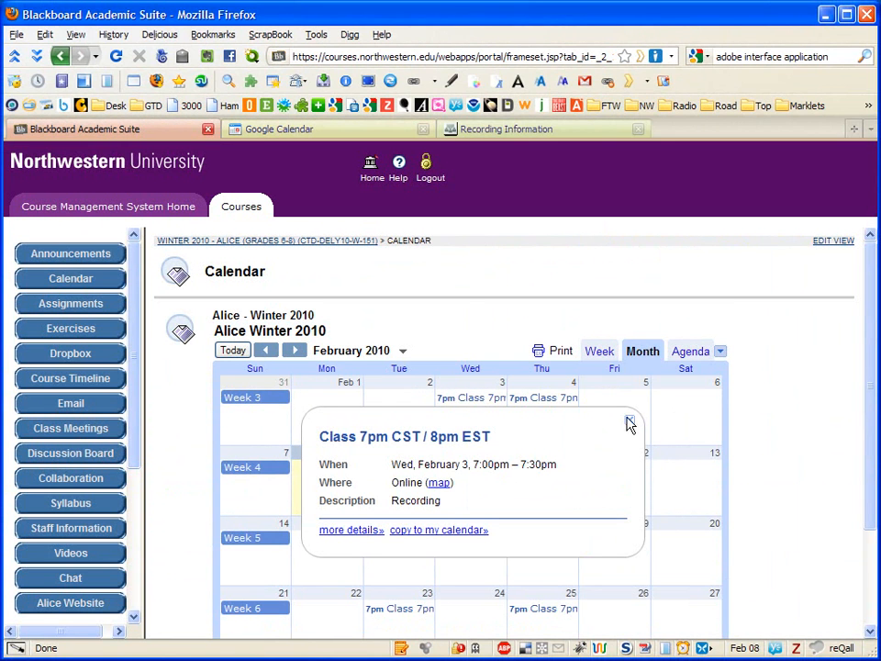
left_click(629, 423)
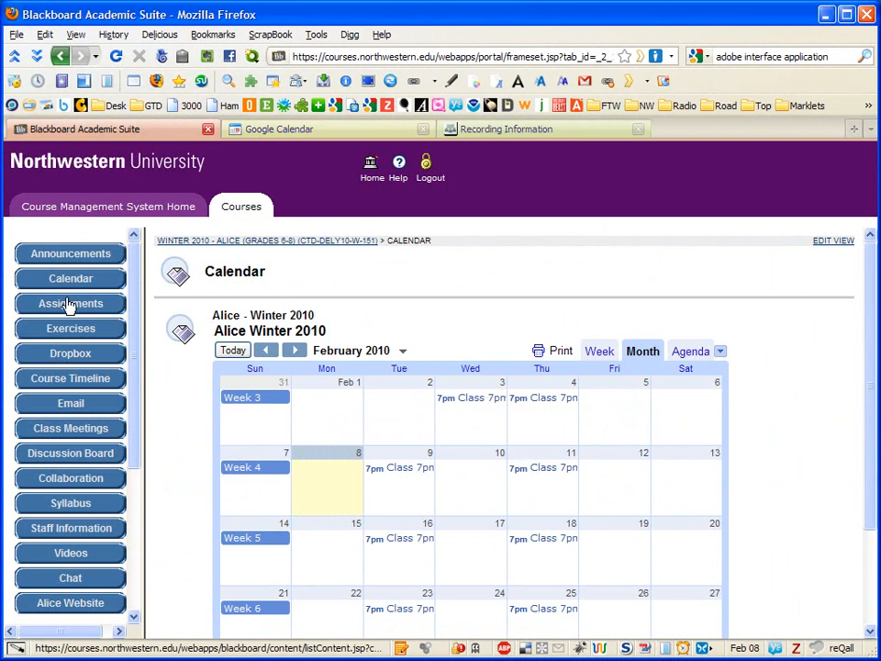
left_click(71, 304)
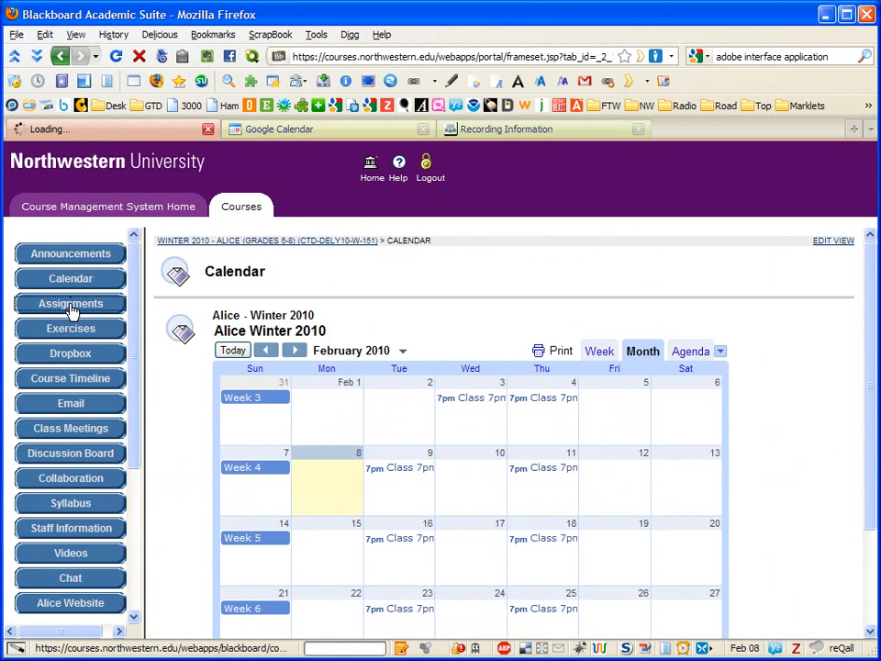
left_click(70, 302)
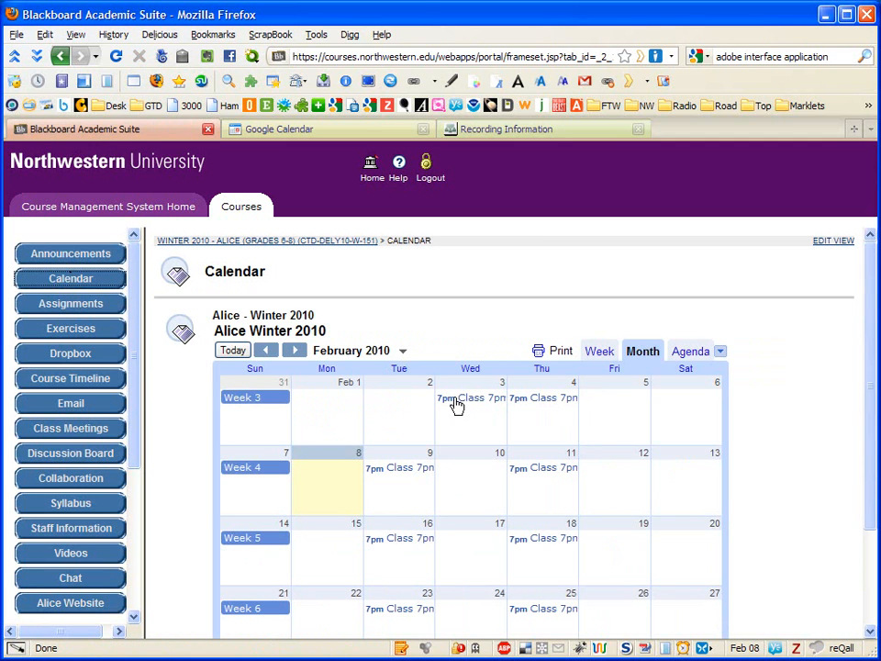
mouse_move(471, 409)
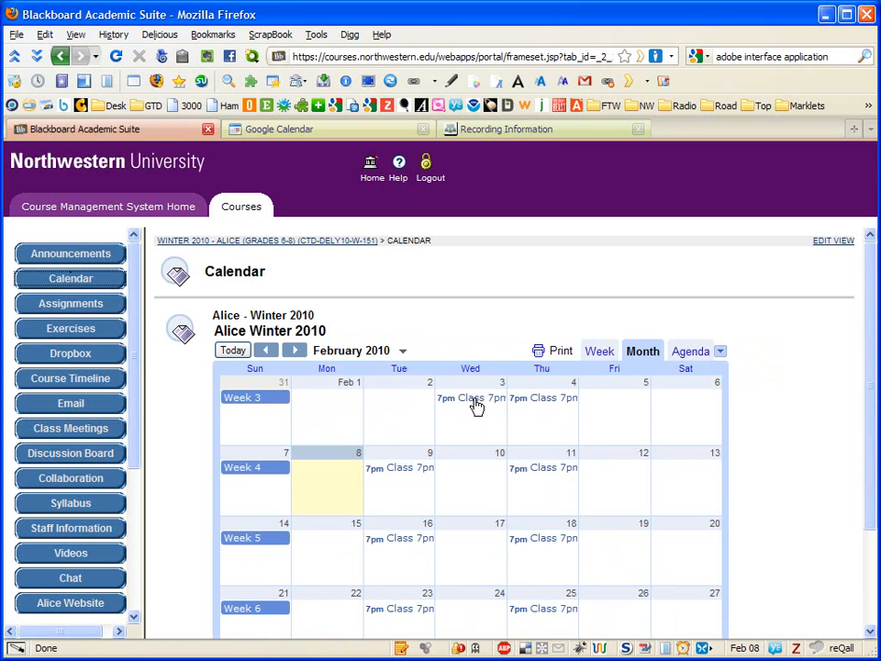
left_click(471, 397)
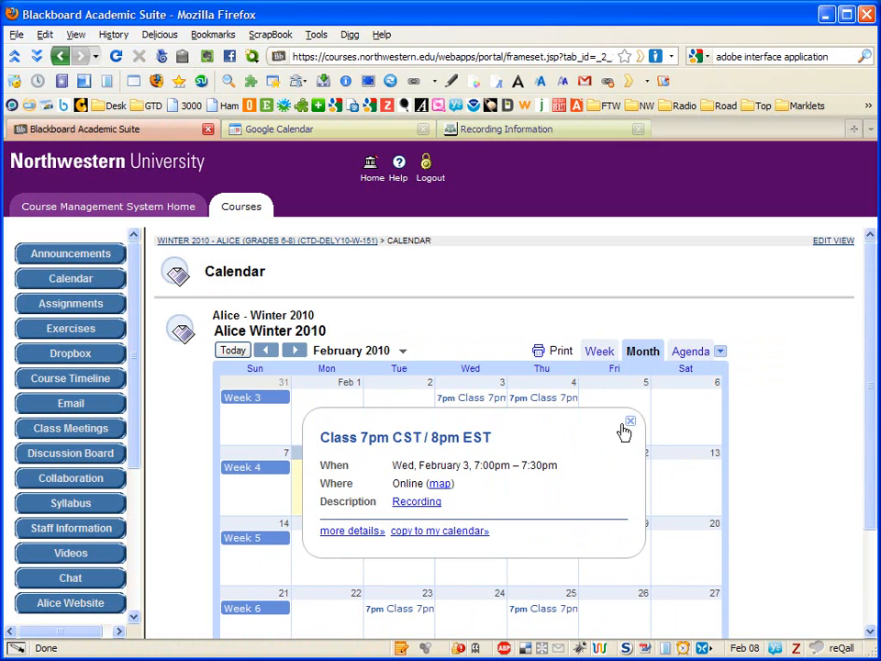
left_click(631, 421)
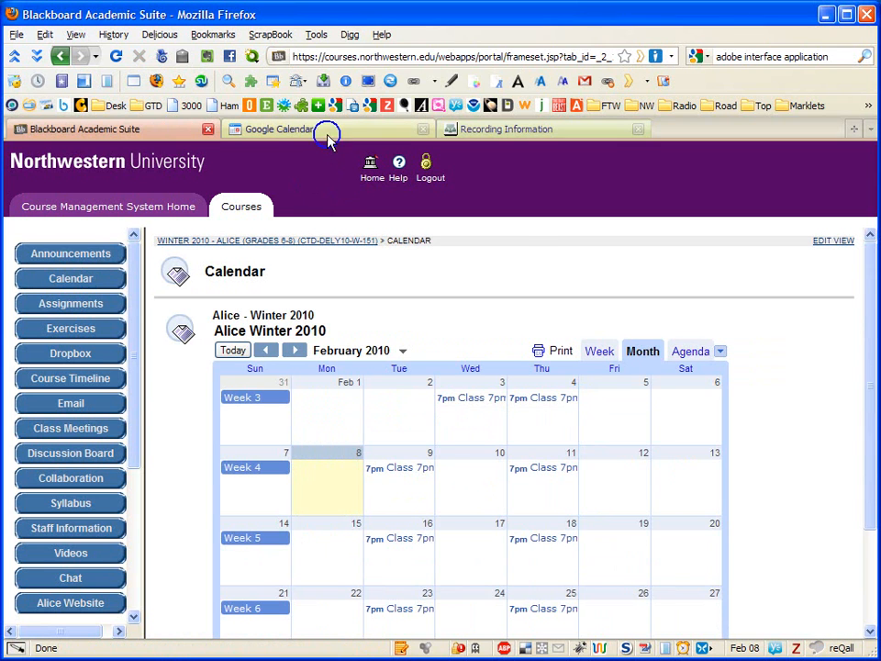
Step: Mark the February 3 class as an all-day event and save it
left_click(280, 129)
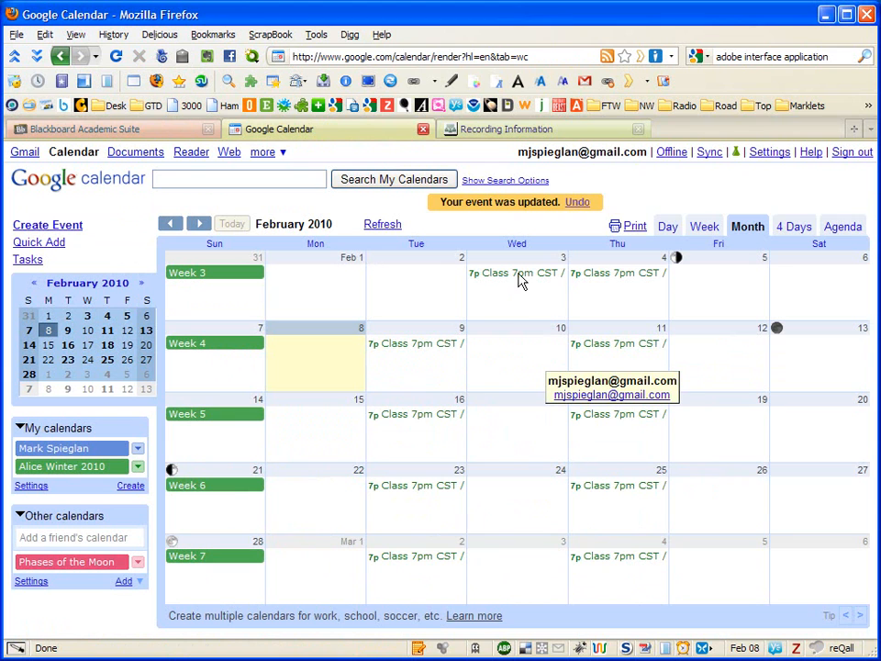
left_click(513, 272)
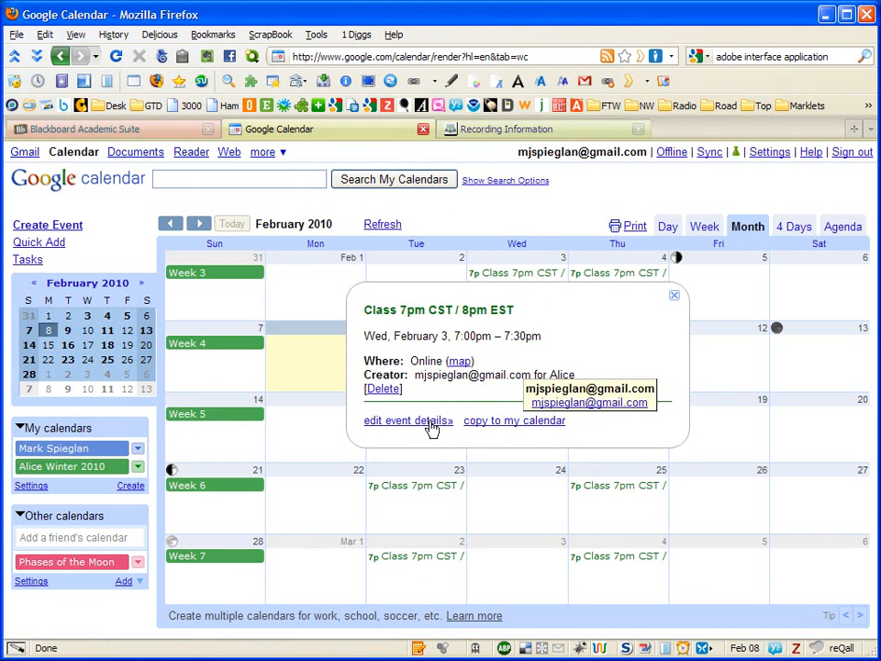
left_click(407, 420)
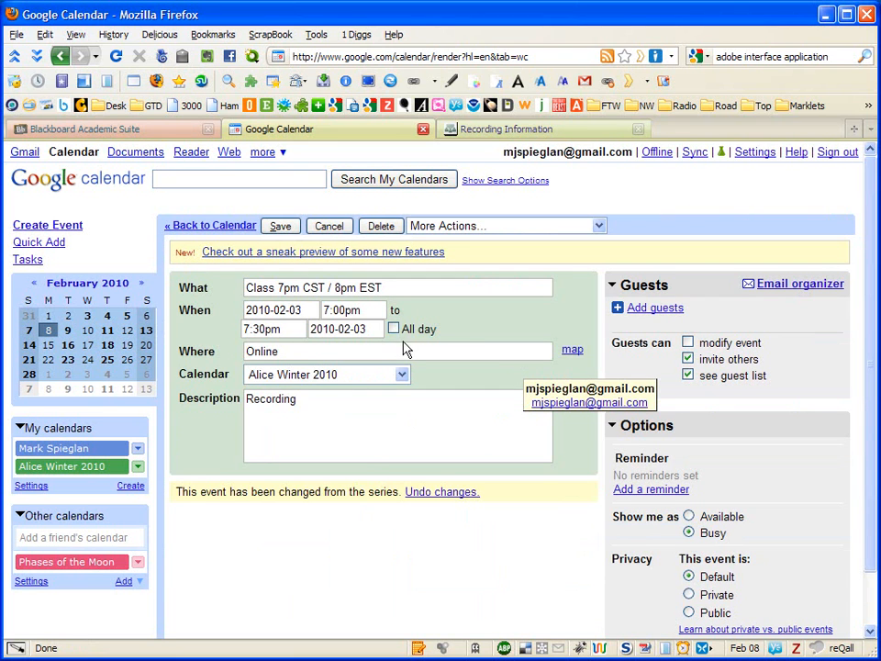
left_click(395, 329)
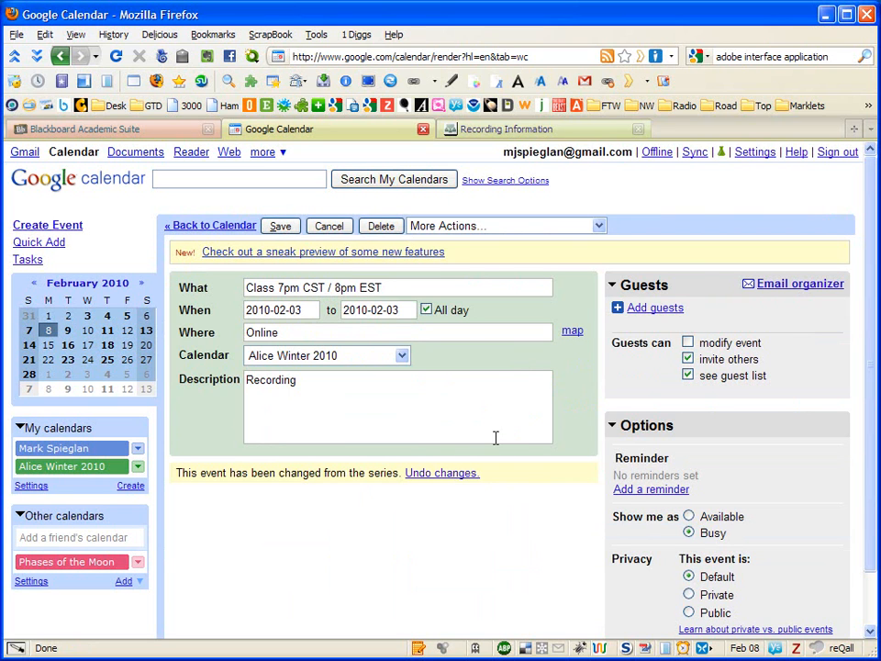
left_click(280, 226)
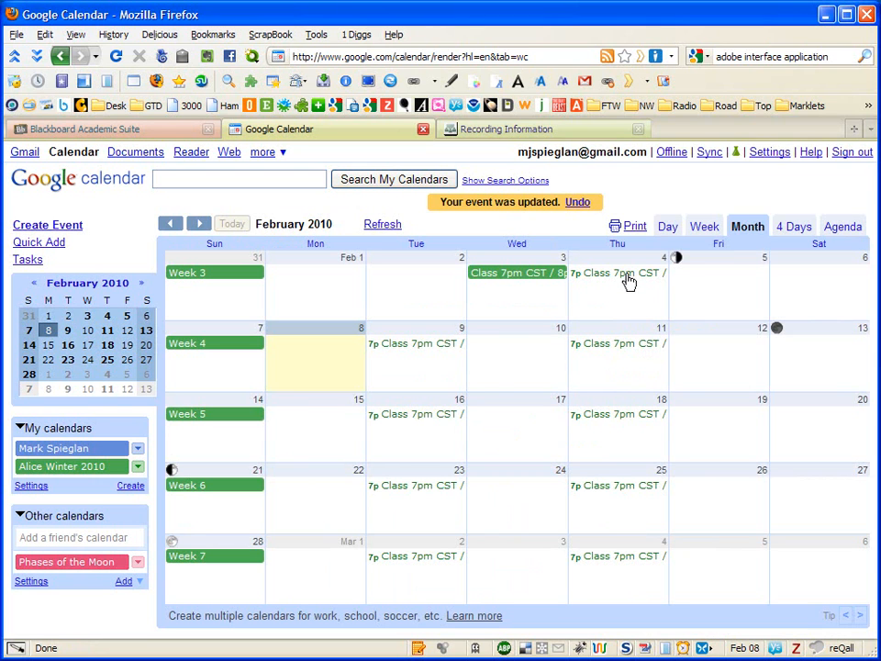
Step: Open the February 4 class for editing and replace its description with 'Recording'
left_click(617, 272)
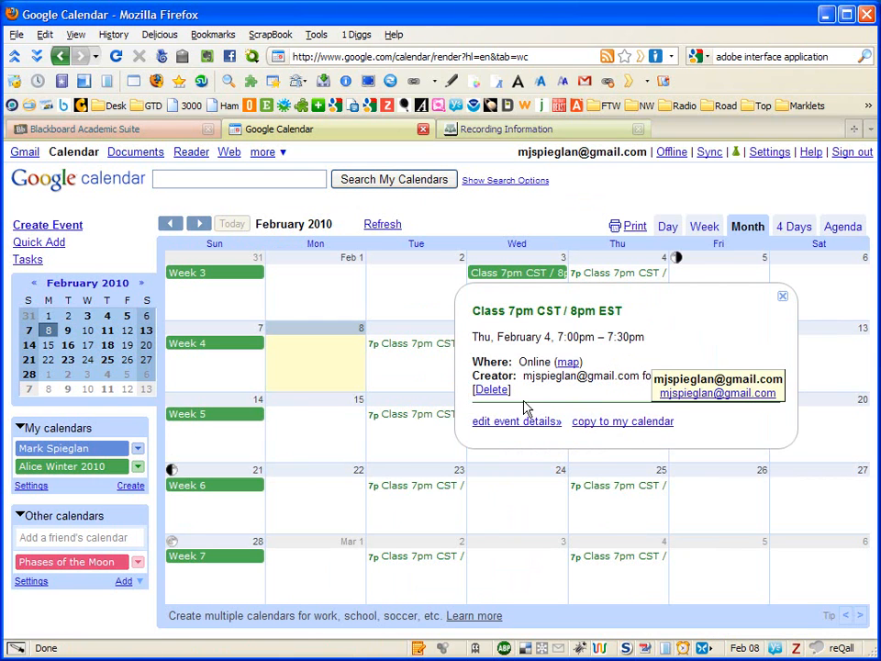
left_click(516, 420)
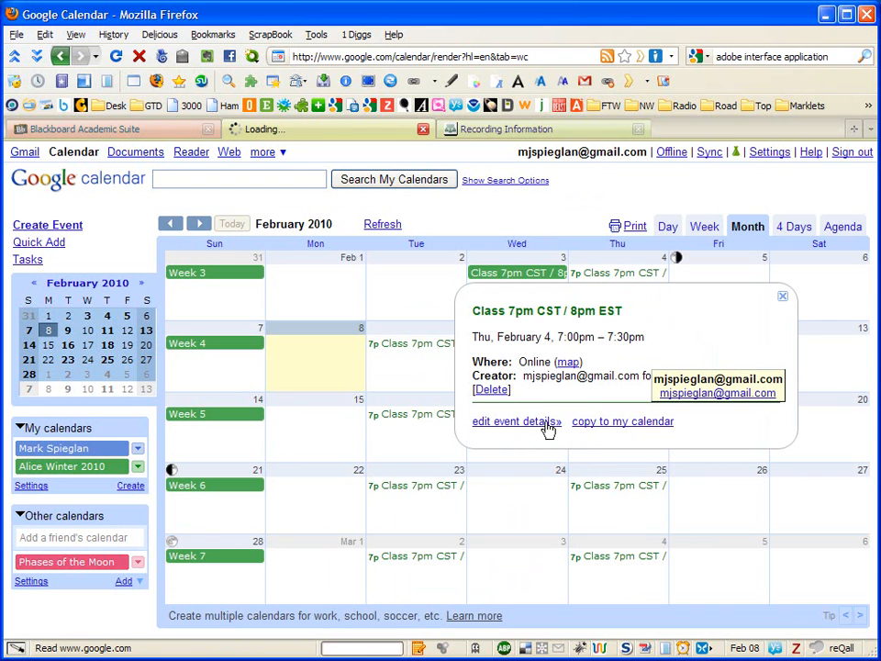
left_click(515, 421)
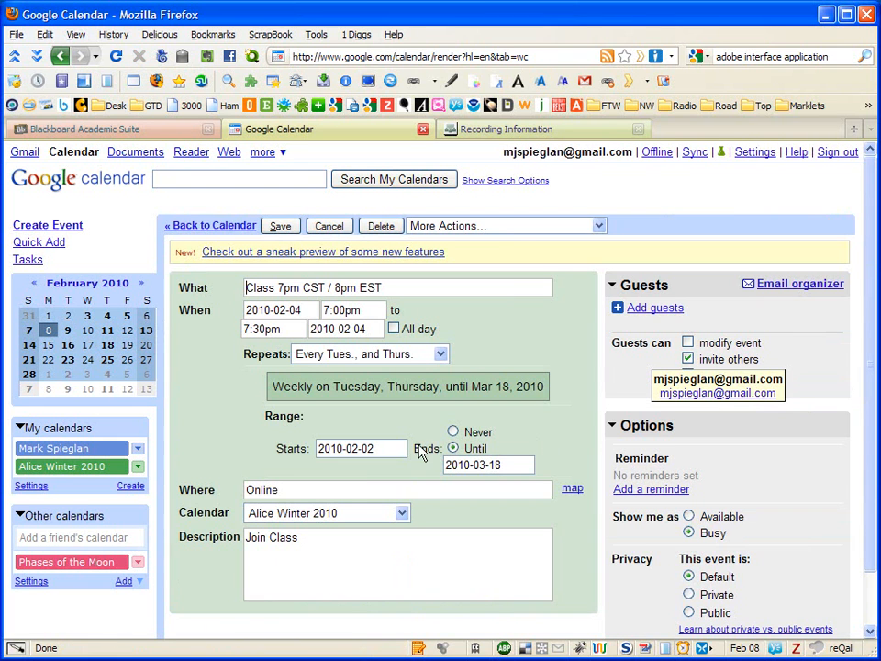
double_click(270, 536)
type("r")
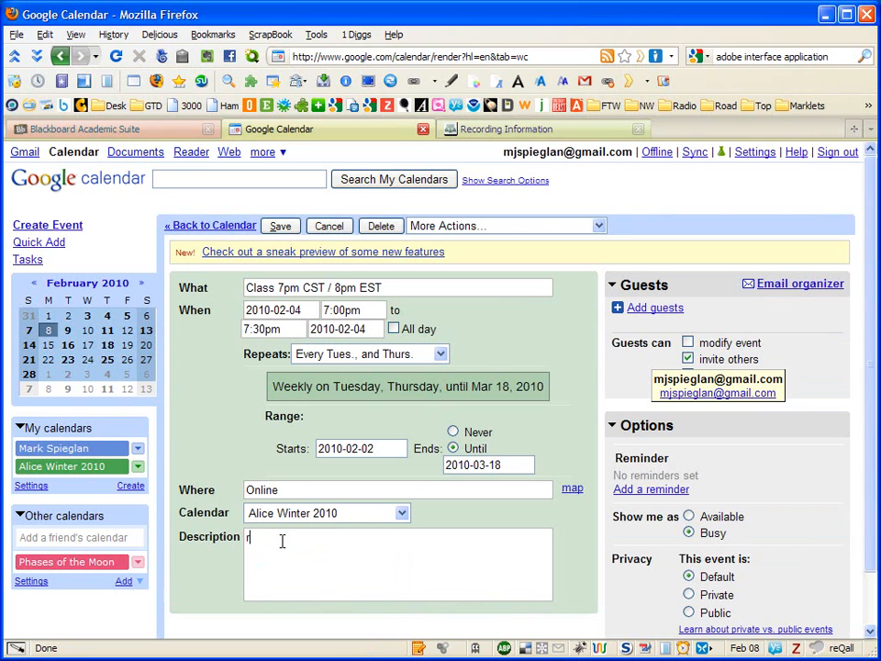
type("Reco")
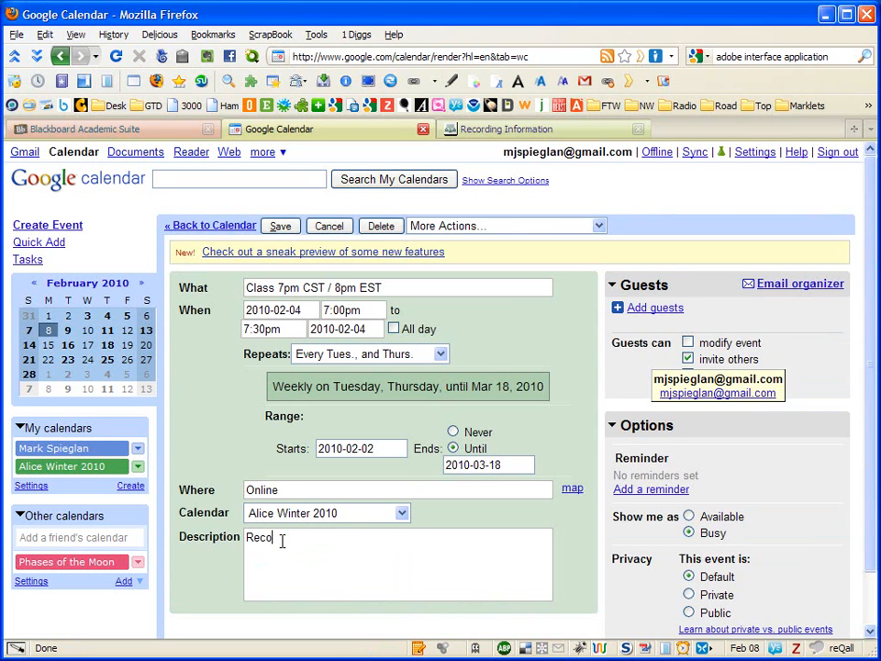
type("rding")
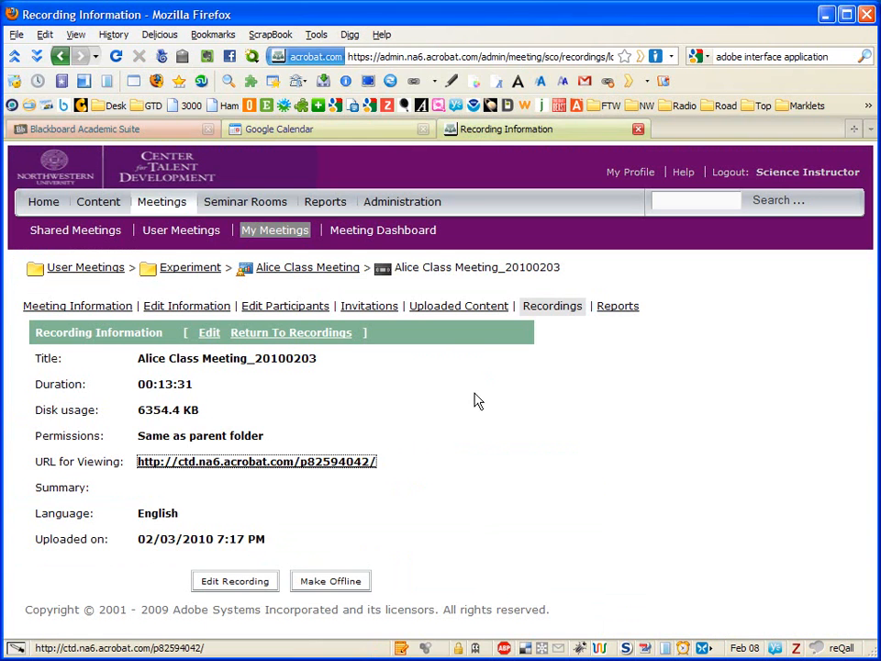
mouse_move(321, 349)
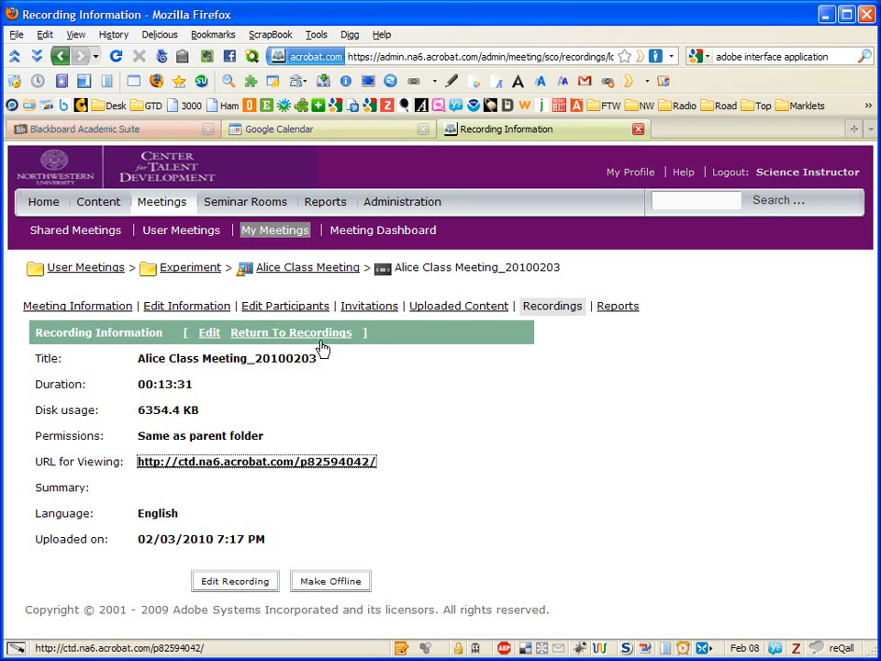
Step: Copy the viewing URL of the Alice Class Meeting_20100204 recording from Adobe Connect
left_click(290, 332)
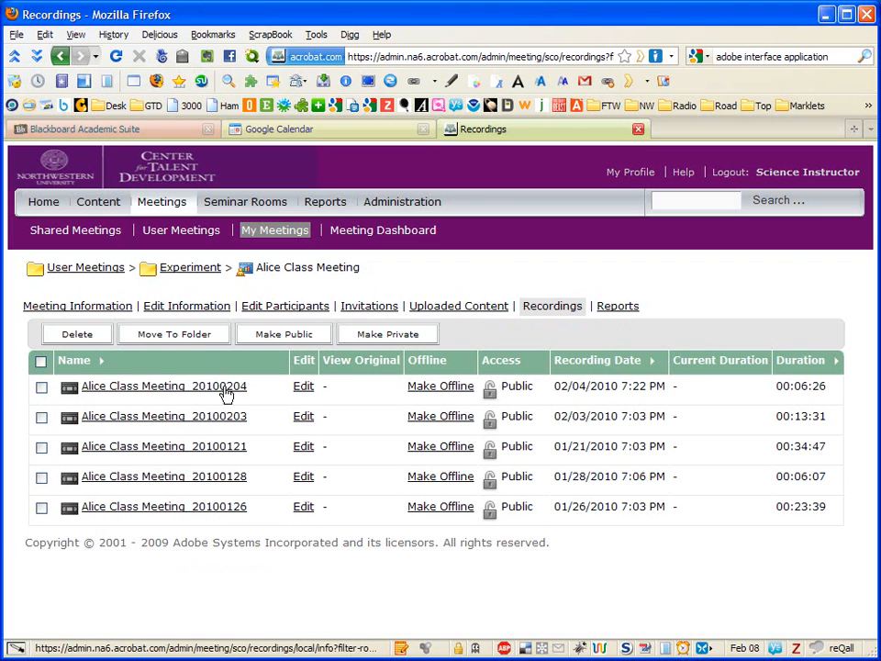
left_click(164, 385)
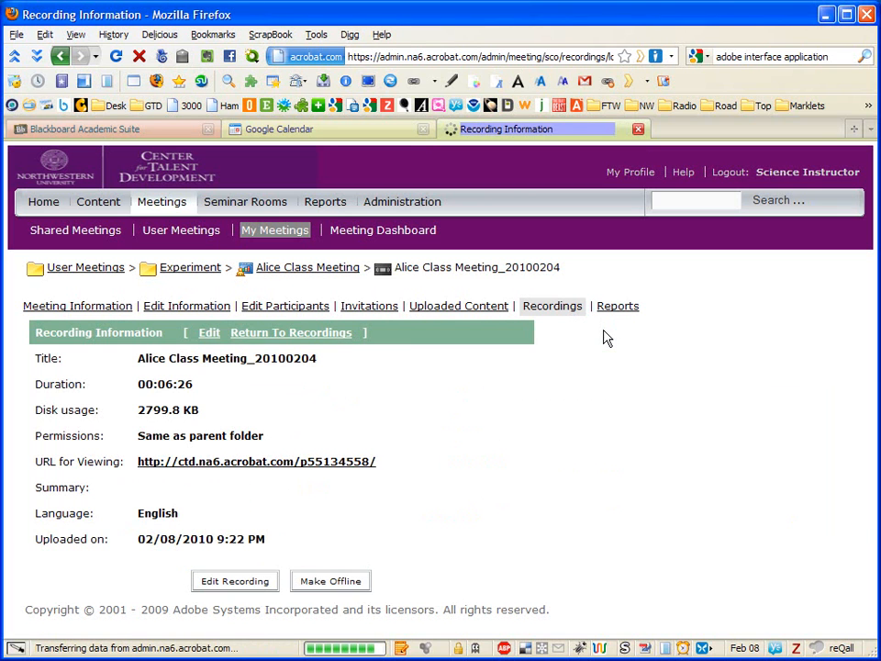
mouse_move(260, 465)
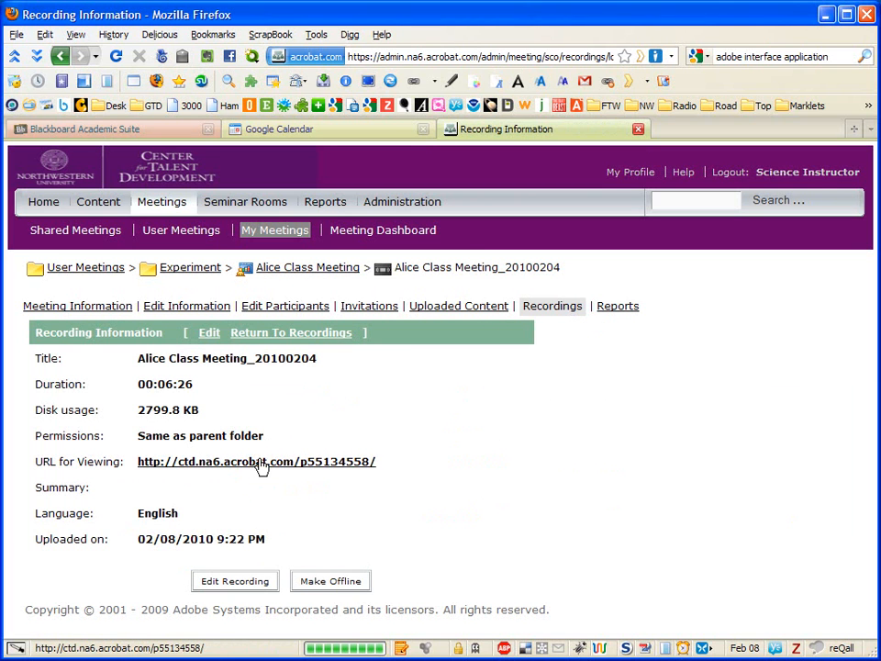
right_click(256, 461)
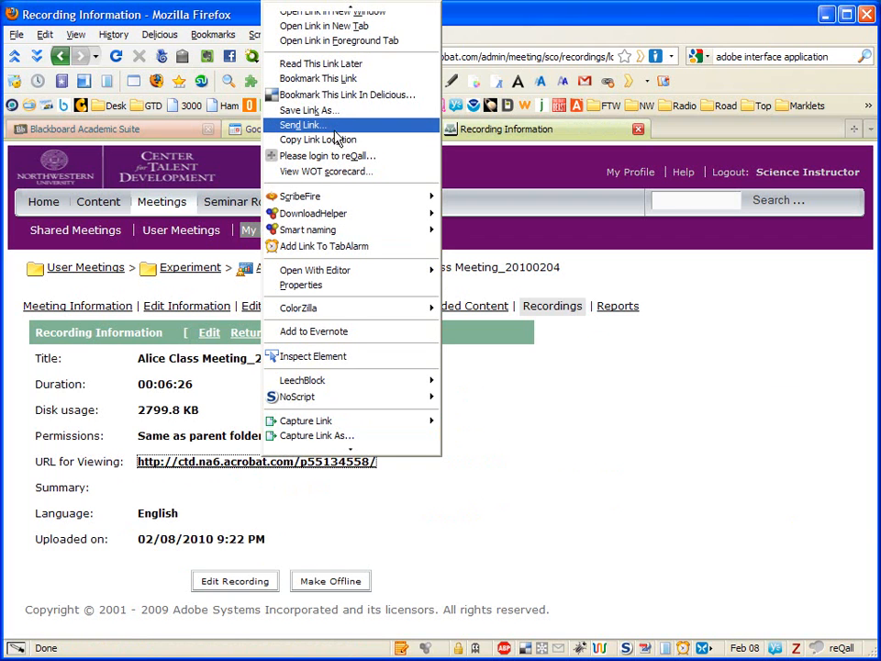
mouse_move(317, 140)
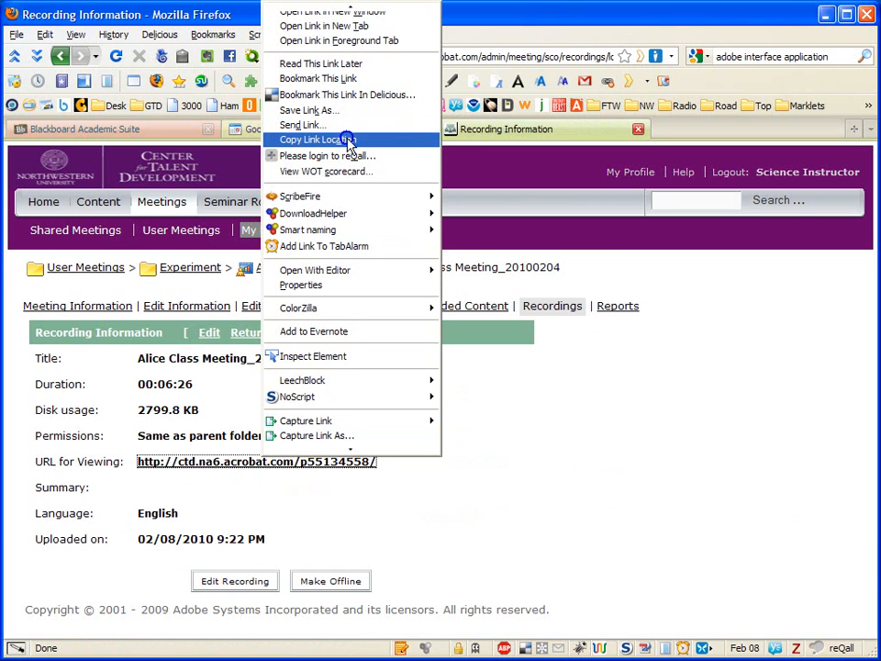
left_click(278, 129)
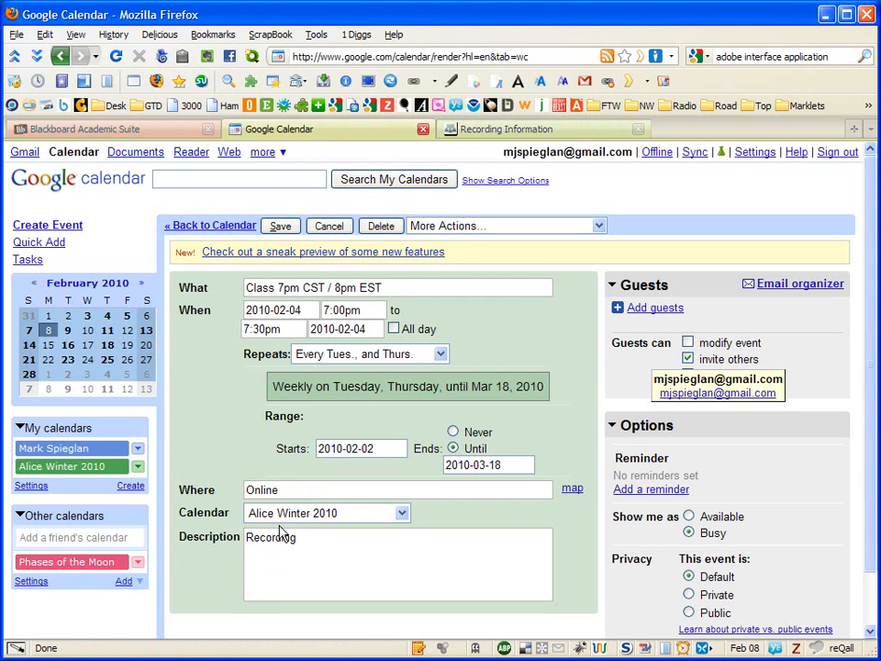
Step: Wrap 'Recording' in a link tag to the URL, mark the class all-day, and save
left_click(275, 537)
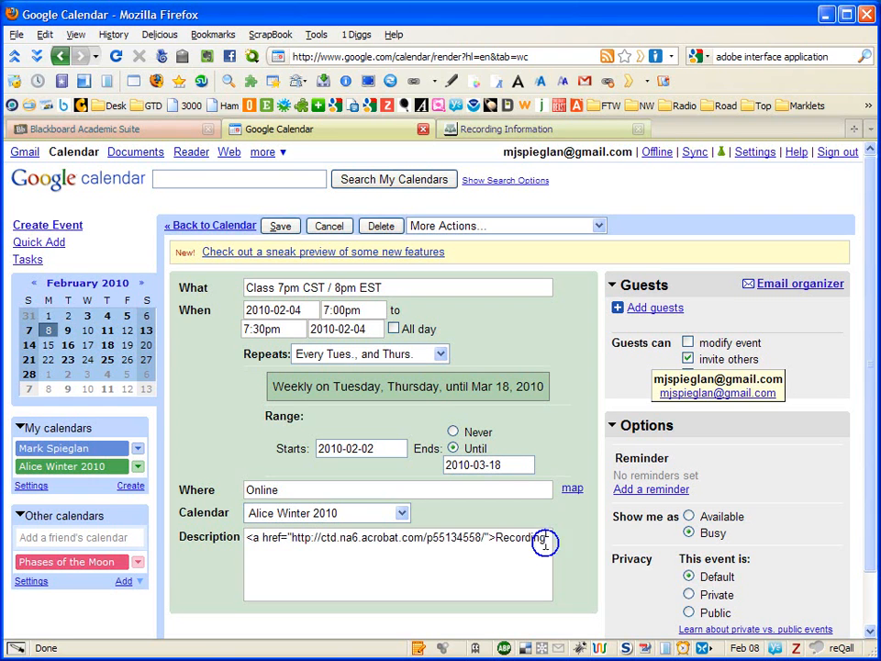
type("</a>")
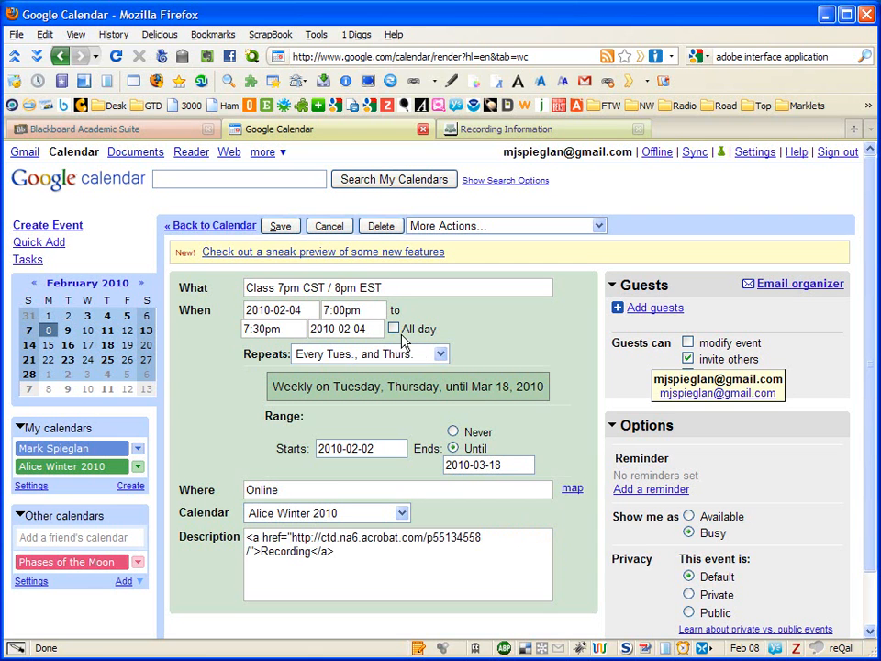
left_click(395, 329)
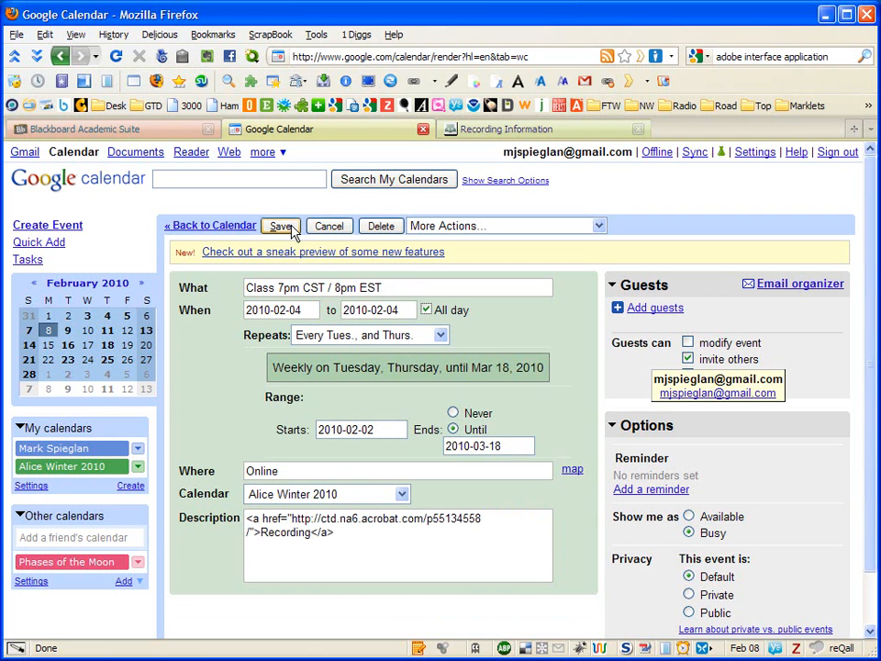
left_click(280, 226)
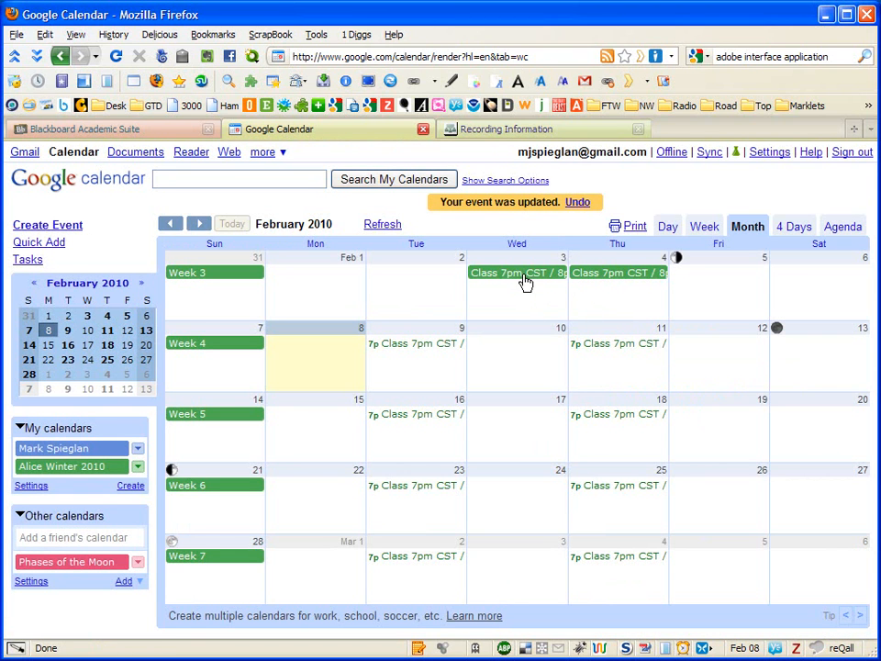
mouse_move(611, 295)
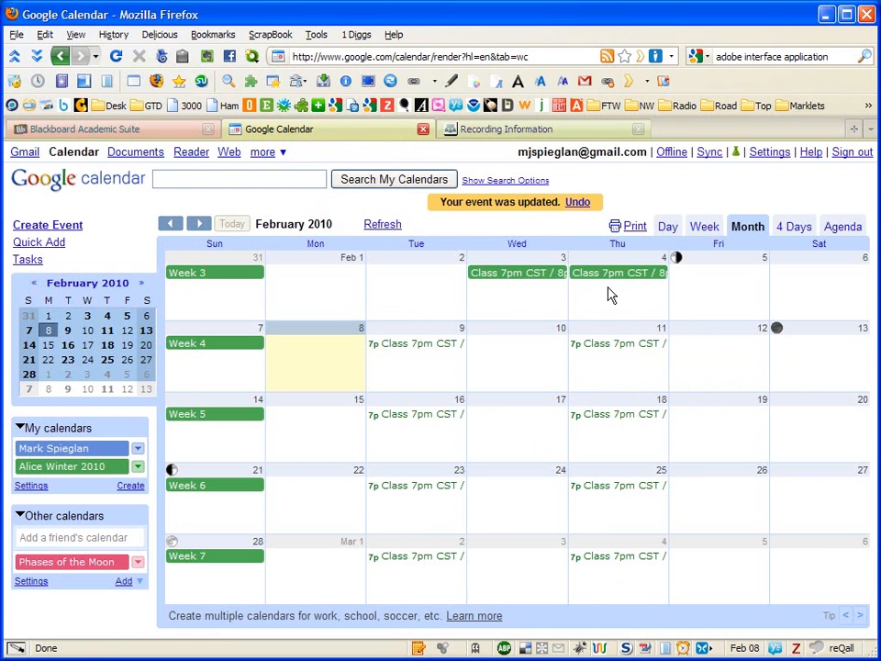
mouse_move(618, 287)
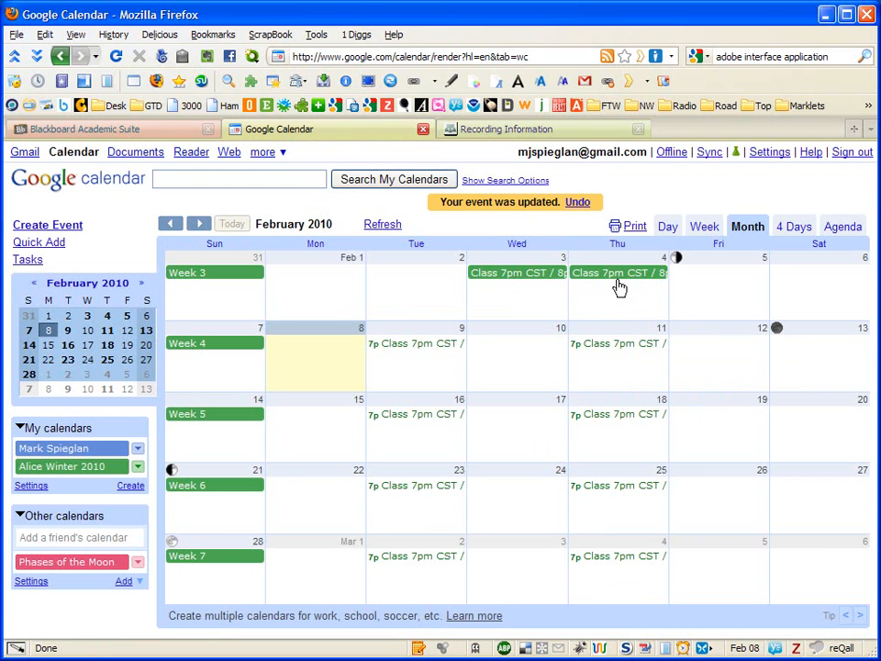
Step: Open the full details of the updated February 4 all-day class
left_click(616, 272)
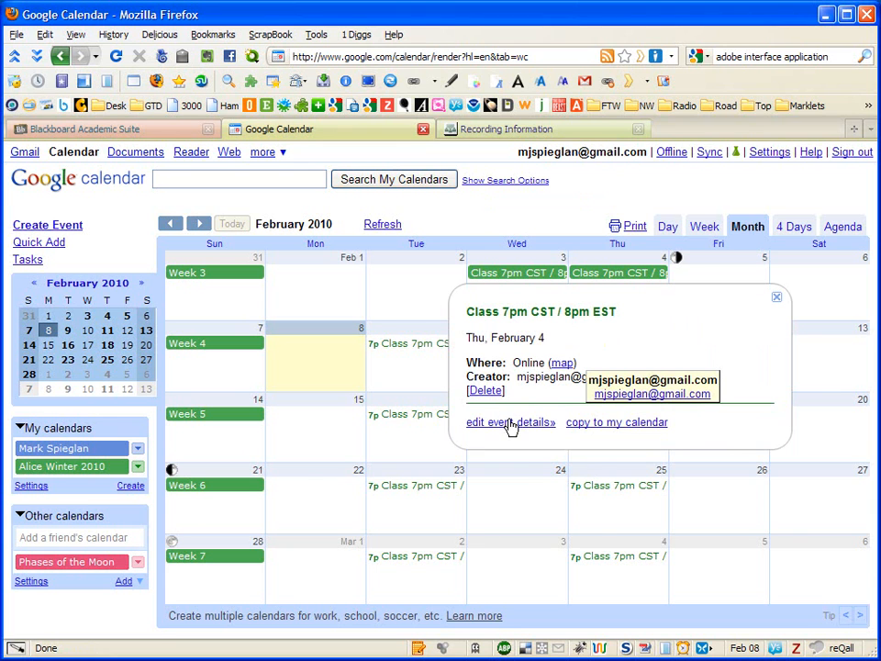
left_click(509, 422)
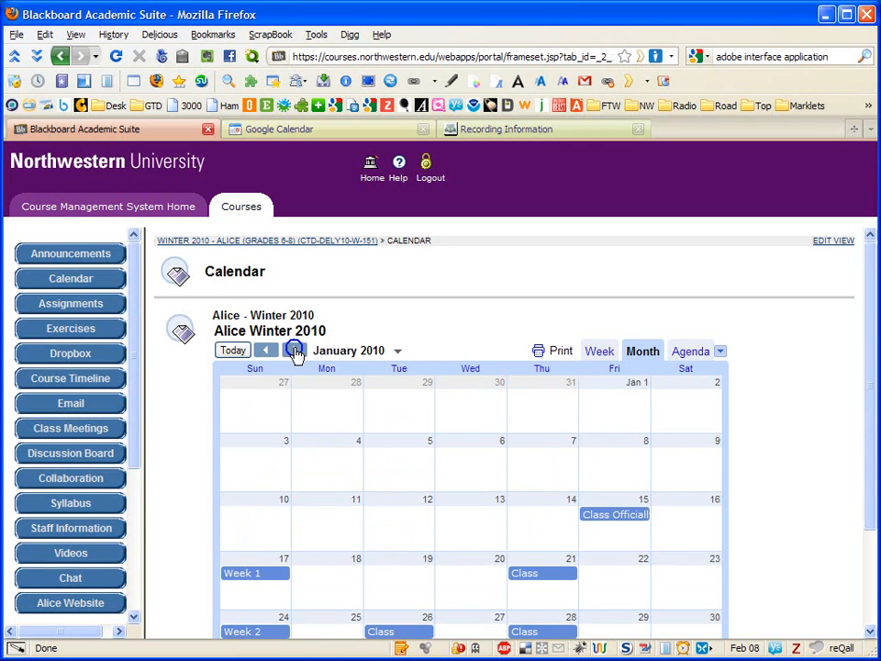
Step: Reload the February 2010 course calendar and view the February 3 class details
left_click(294, 350)
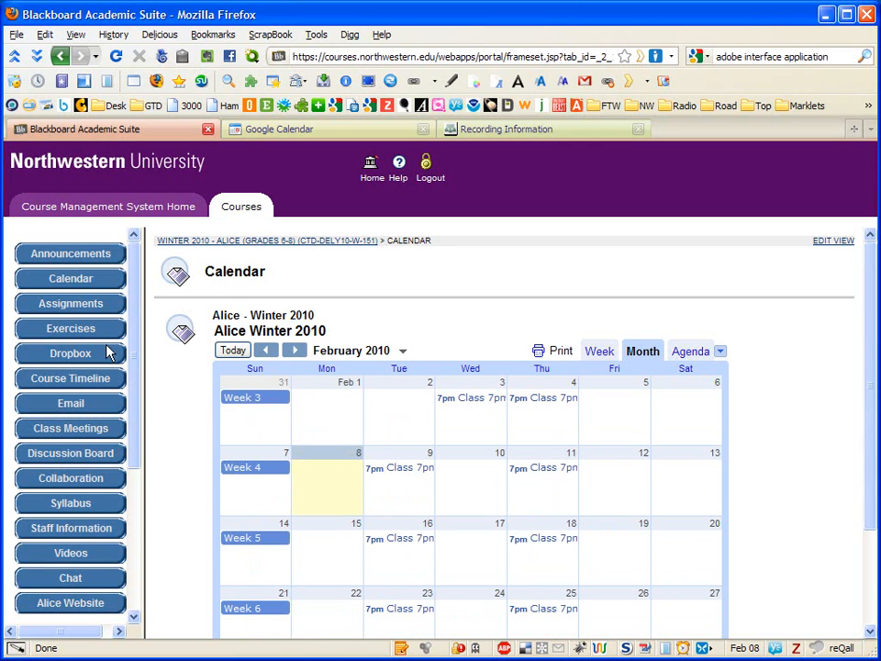
left_click(71, 302)
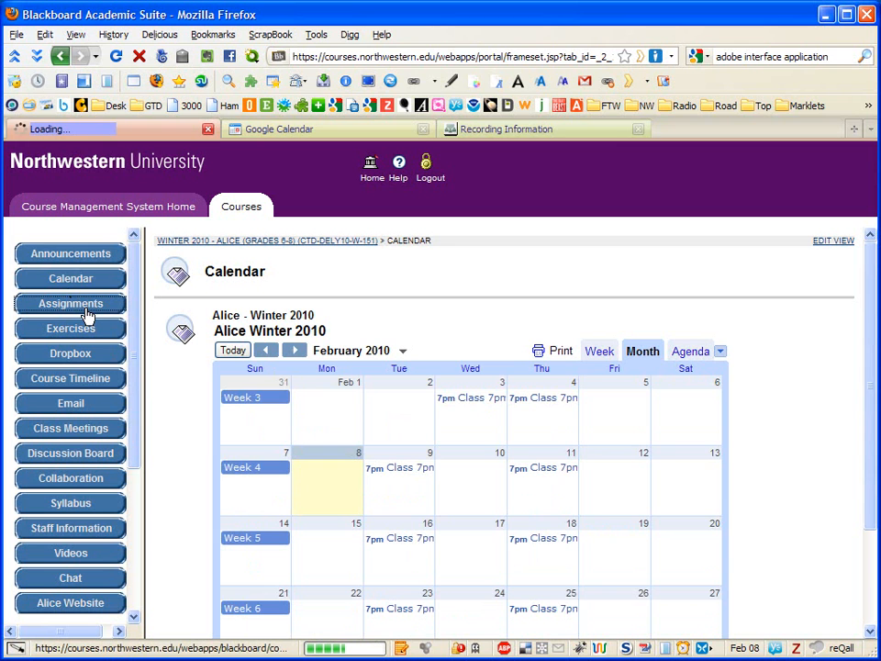
left_click(70, 303)
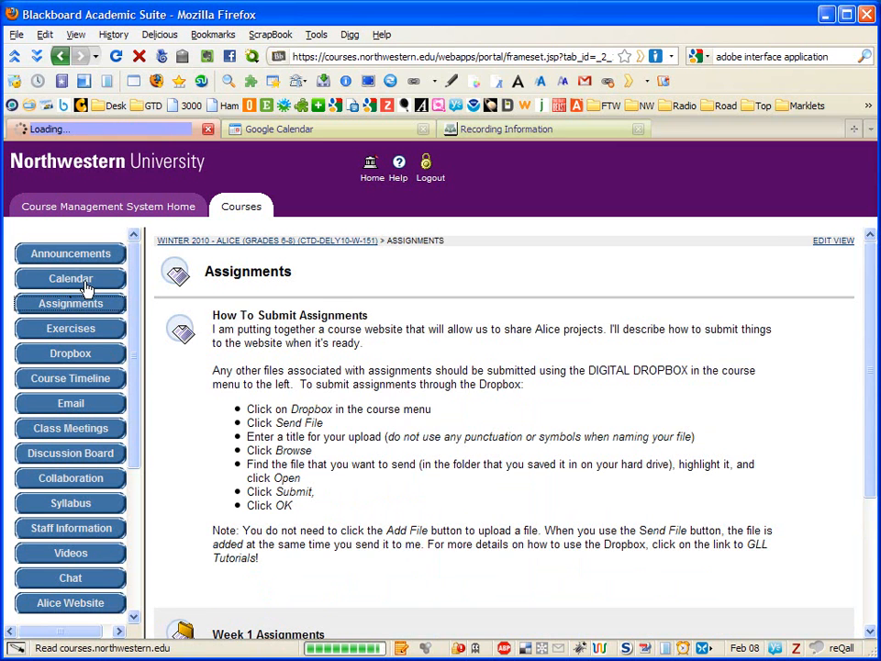
left_click(71, 278)
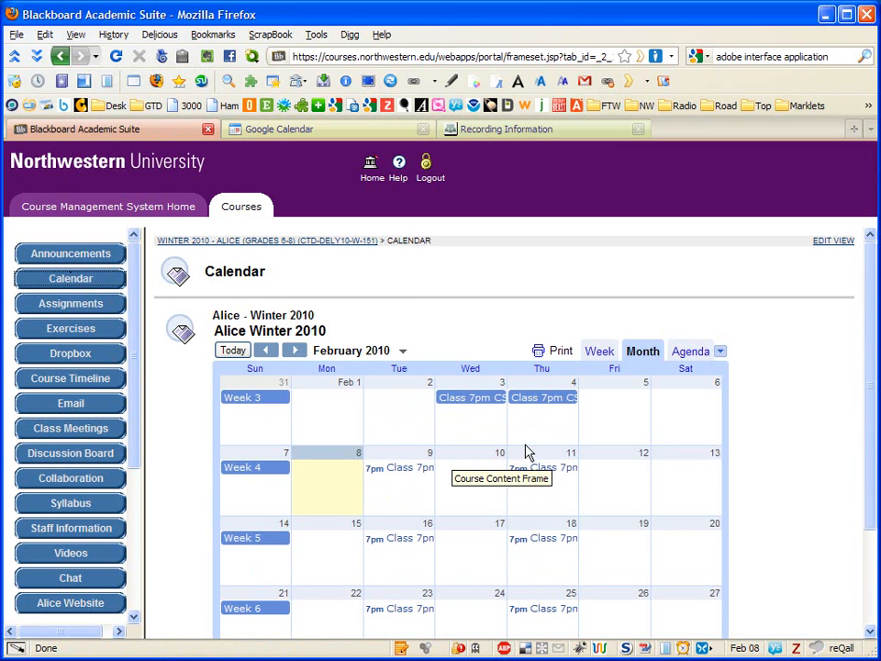
mouse_move(512, 429)
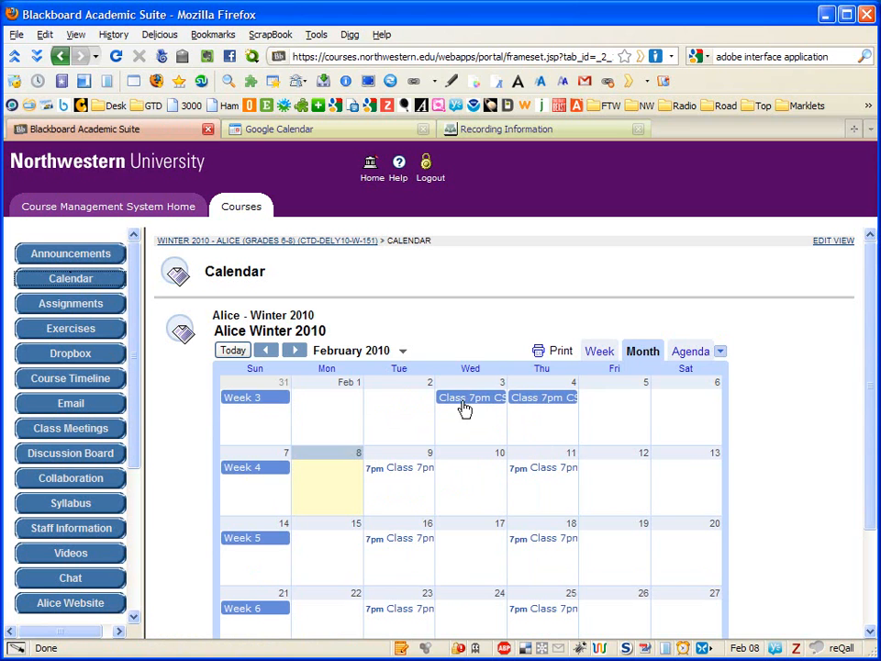
mouse_move(502, 452)
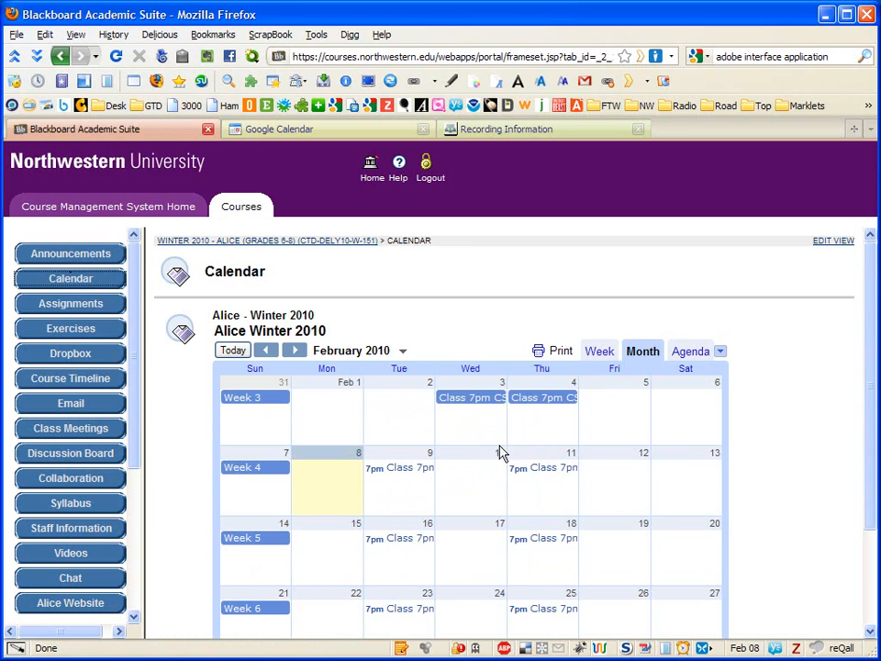
left_click(470, 396)
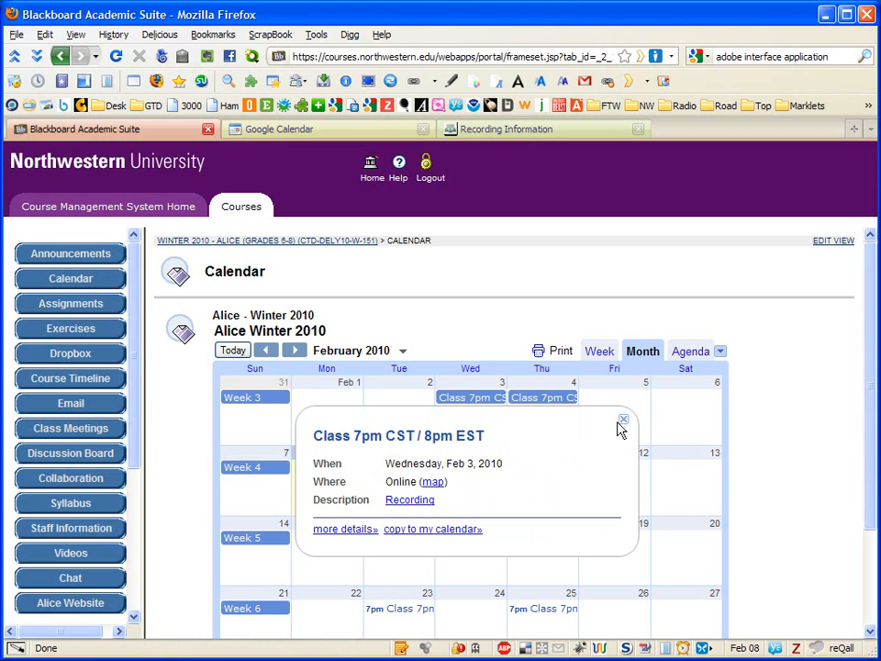
left_click(624, 419)
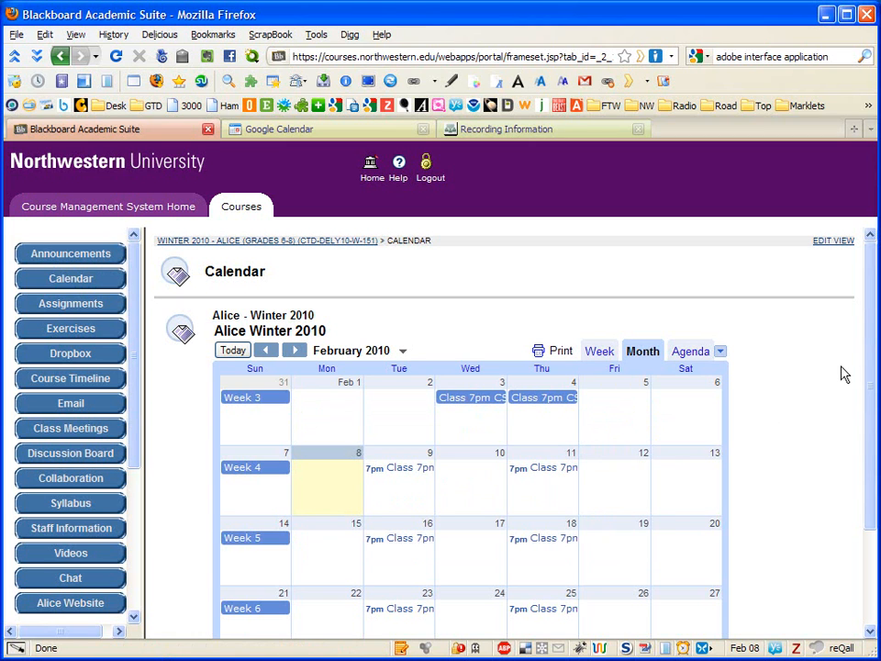
mouse_move(836, 376)
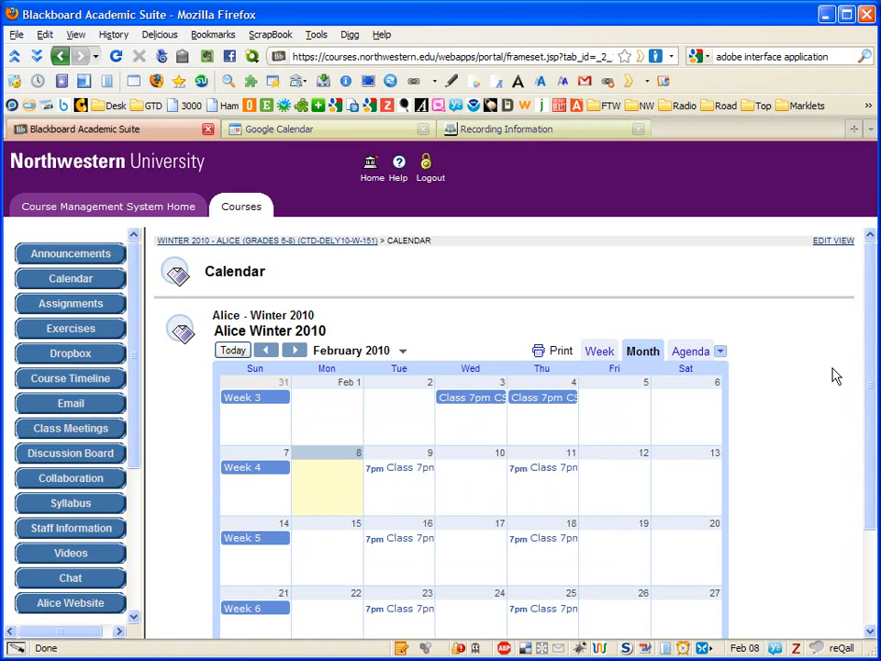